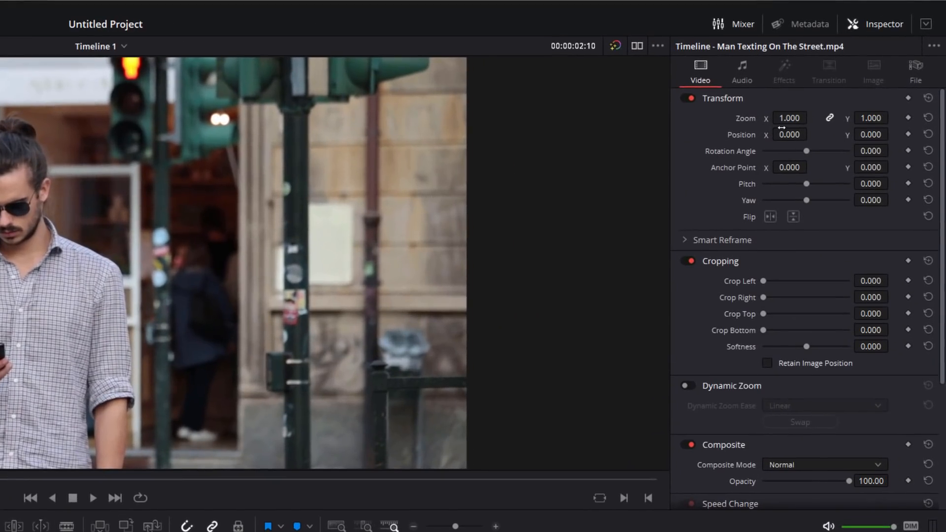
Show the Inspector for the street clip and scroll down to its Speed Change controls
left_click(882, 24)
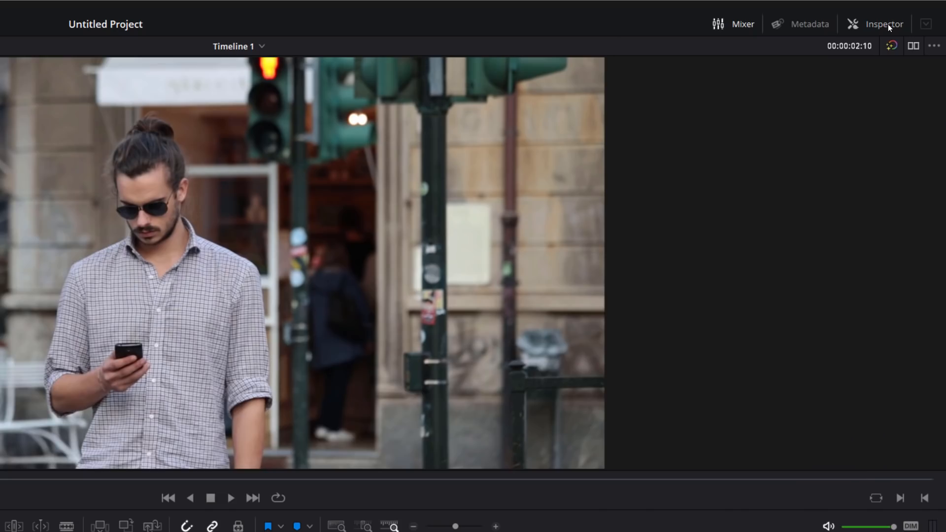
left_click(881, 23)
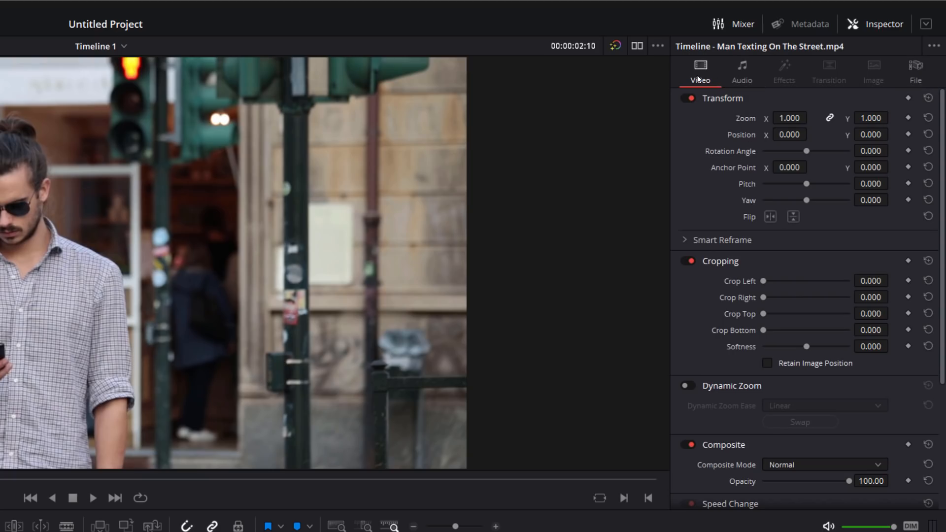
mouse_move(779, 102)
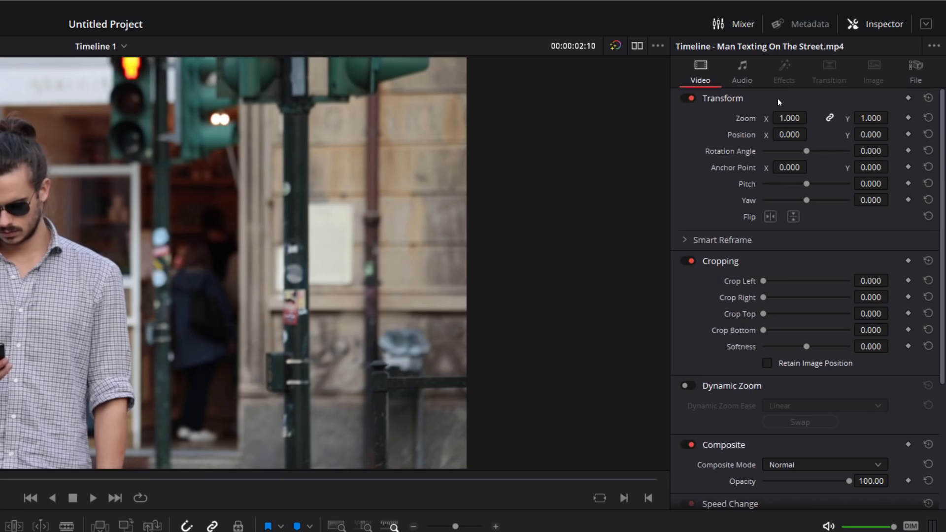
scroll("down", 3)
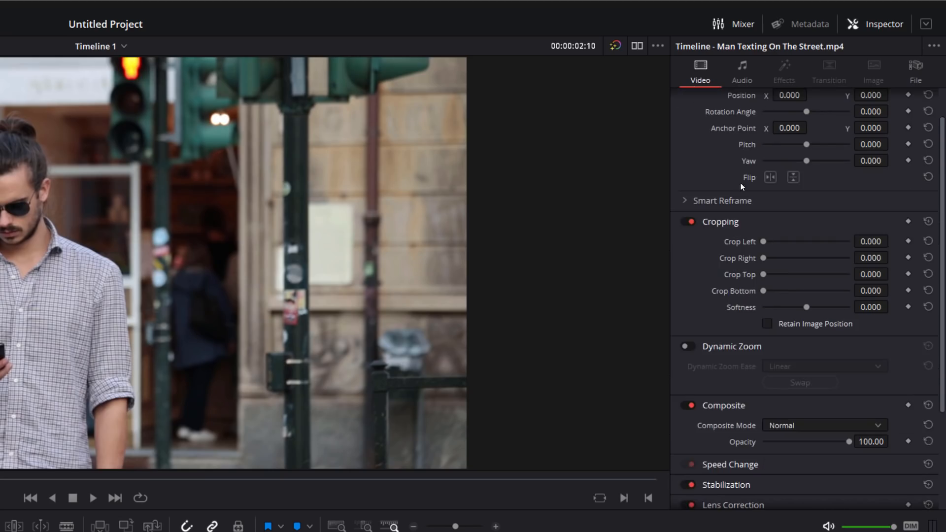
scroll("down", 3)
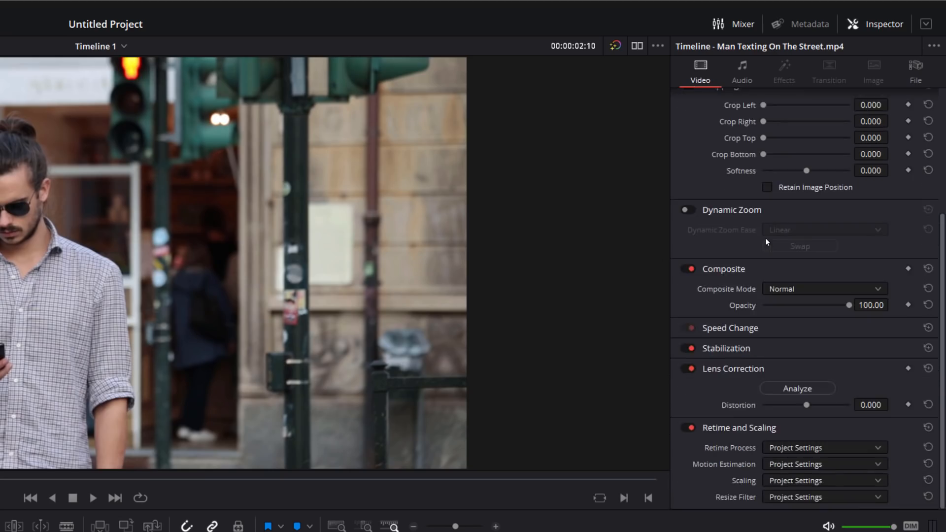
mouse_move(739, 294)
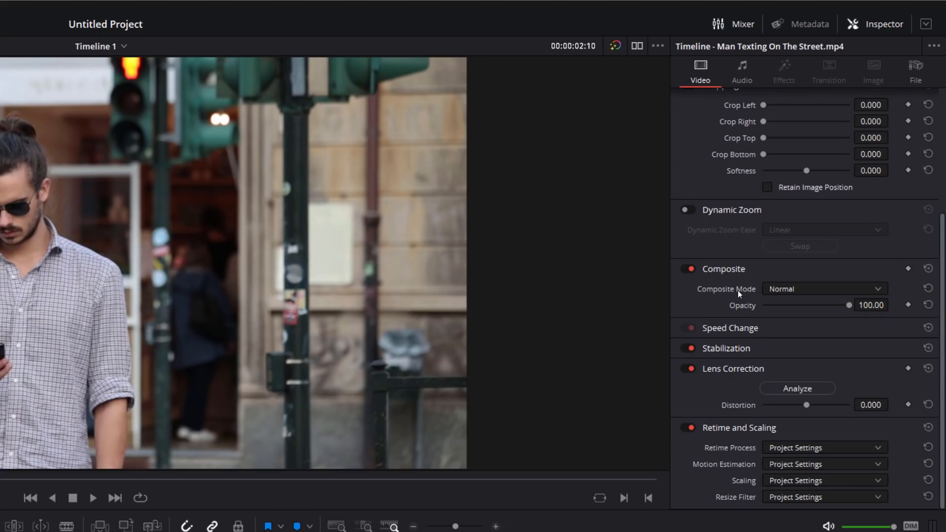
Expand Speed Change and set the clip's Speed % to 63
left_click(823, 289)
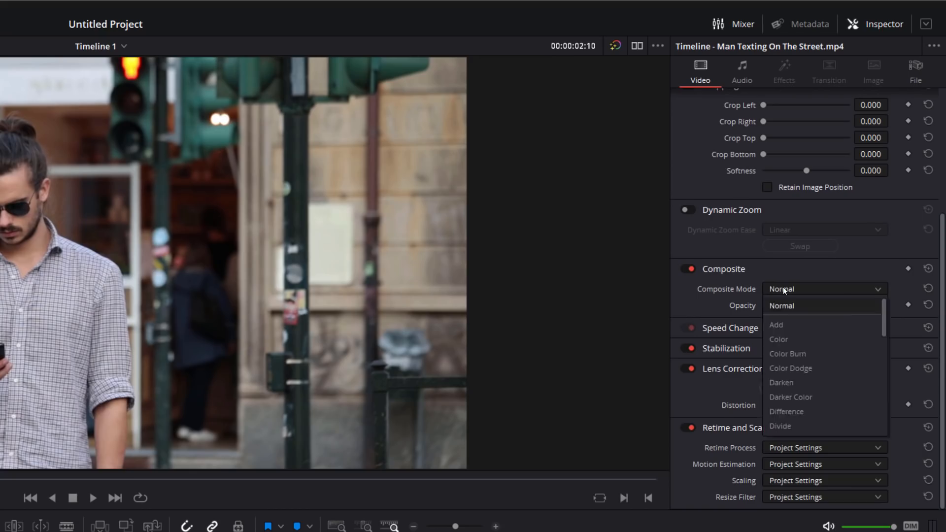
left_click(782, 306)
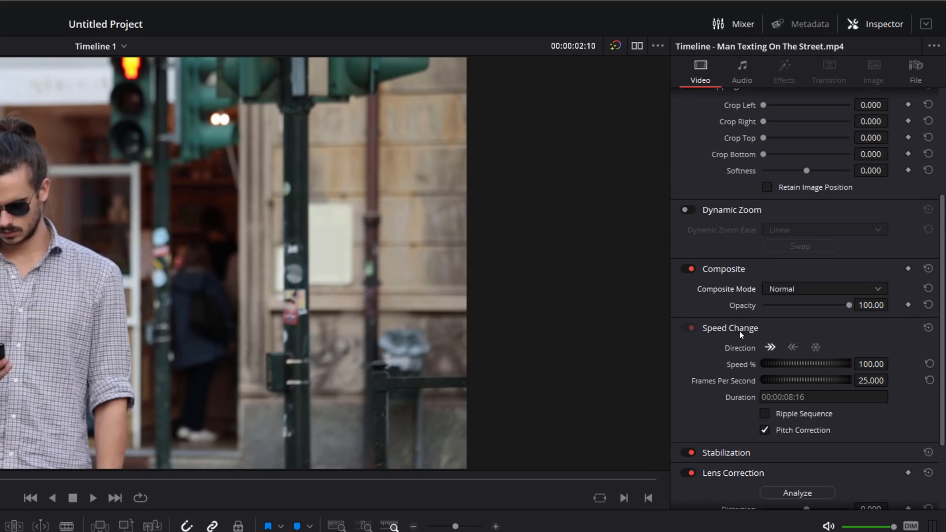
left_click_drag(805, 363, 838, 364)
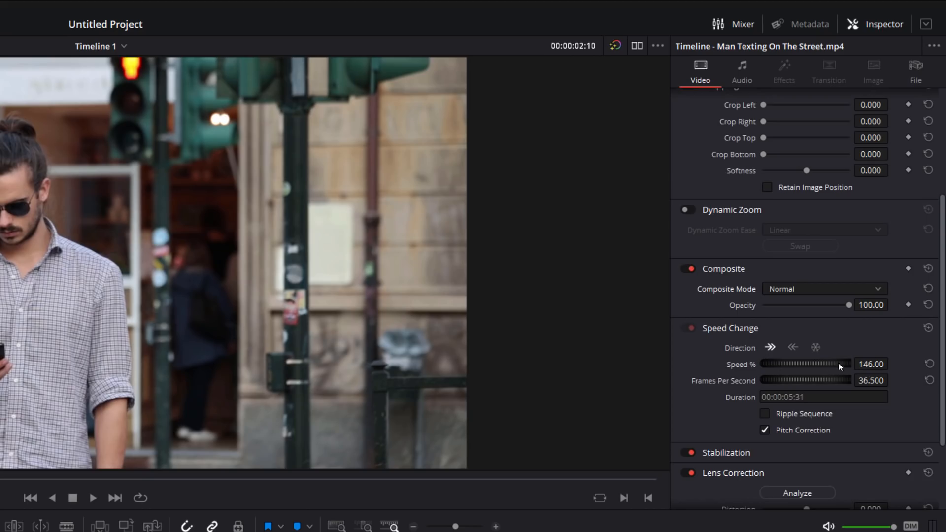
left_click_drag(844, 364, 774, 364)
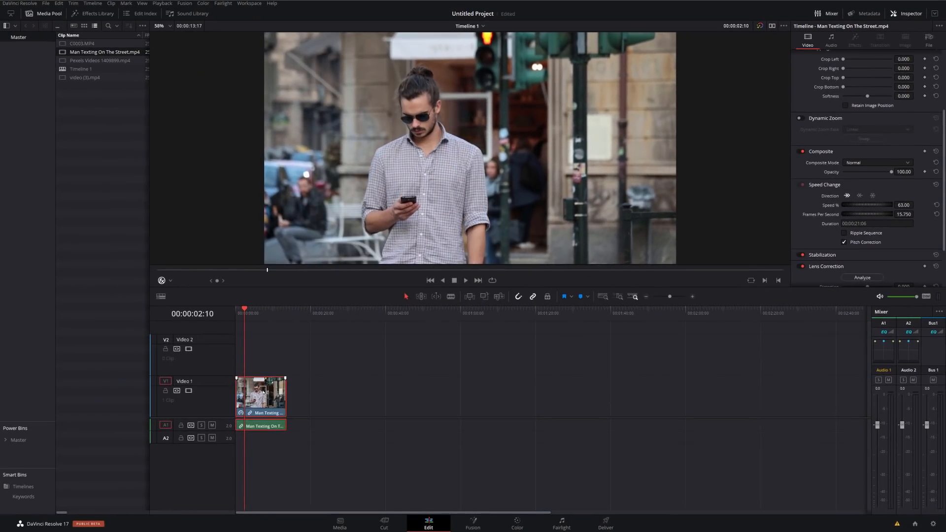
Use the street clip's context options to retime it as a freeze frame
right_click(261, 395)
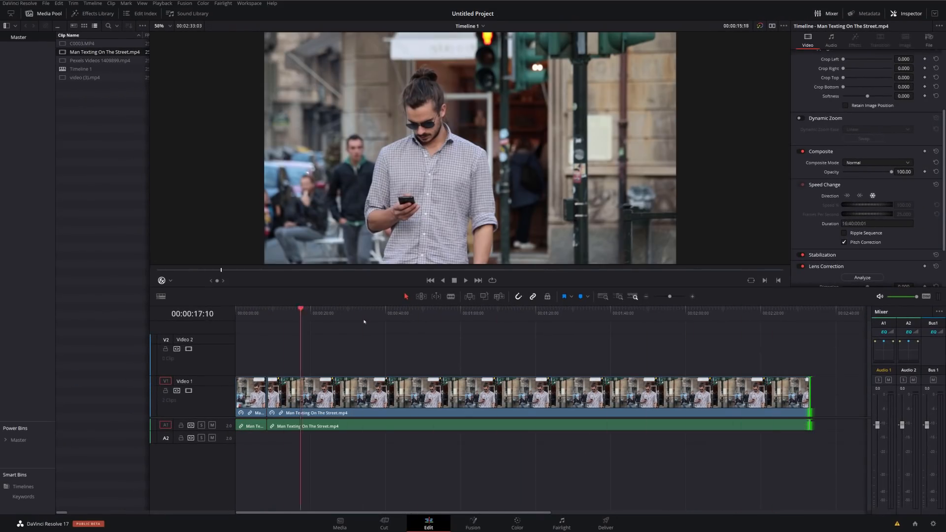
left_click(316, 310)
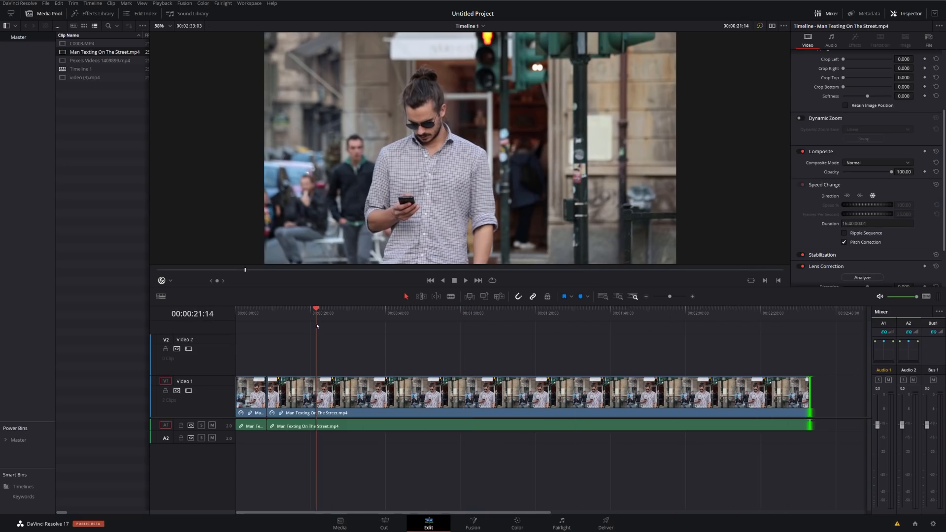
mouse_move(268, 331)
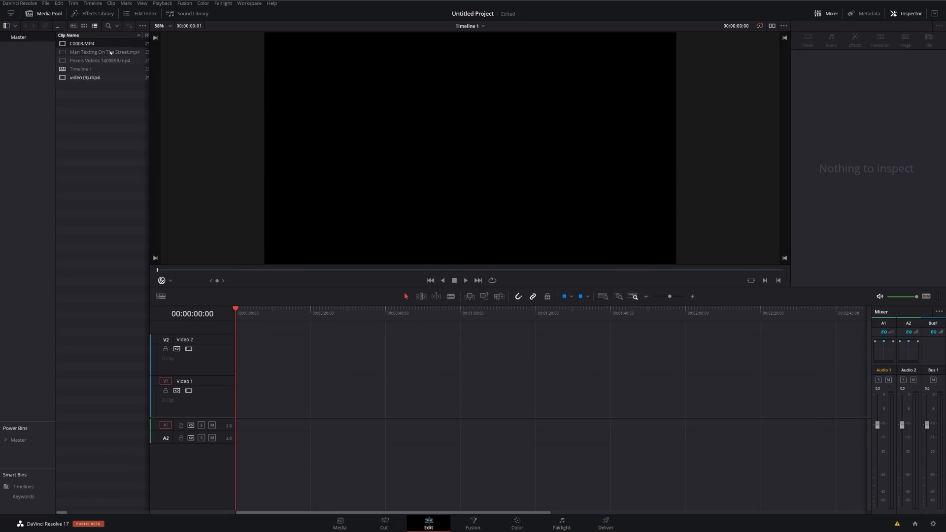
Drag the Text title from Toolbox > Titles onto the timeline and view it in the Inspector
left_click(85, 14)
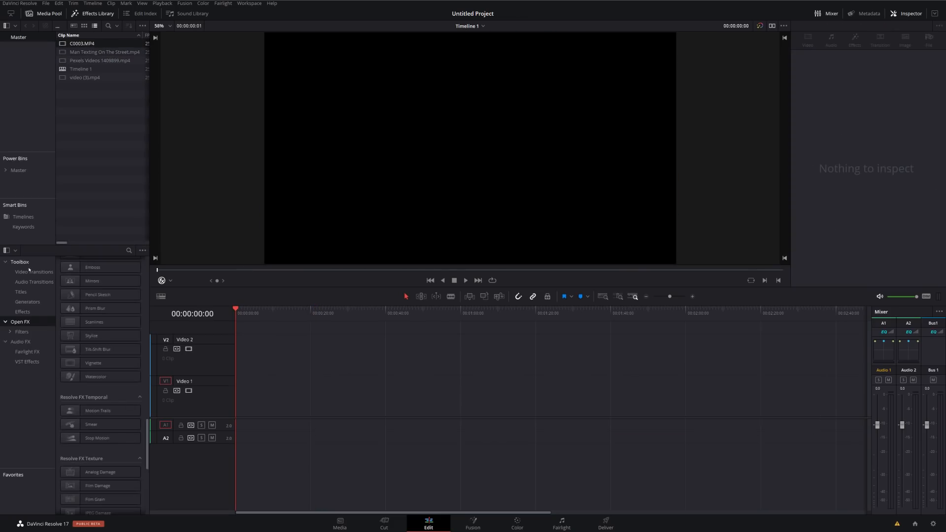
left_click(19, 291)
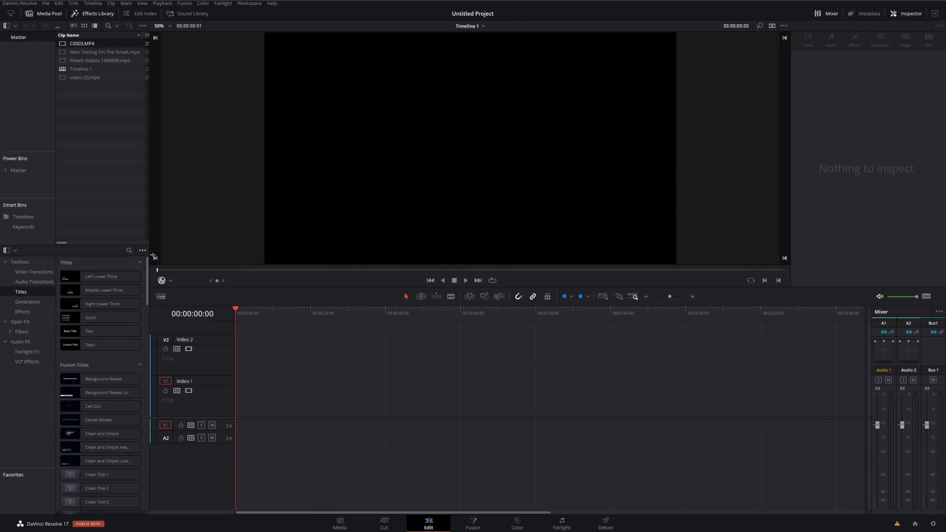
left_click_drag(88, 331, 271, 397)
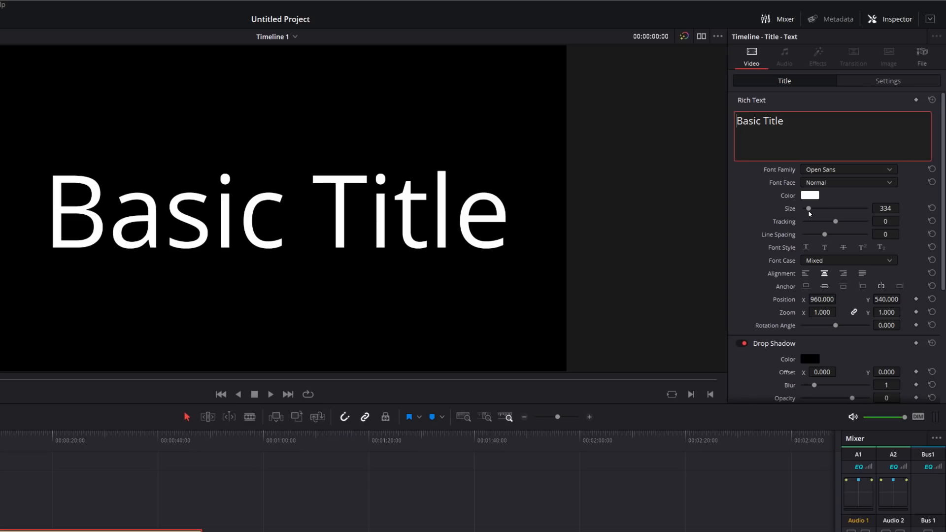
mouse_move(792, 209)
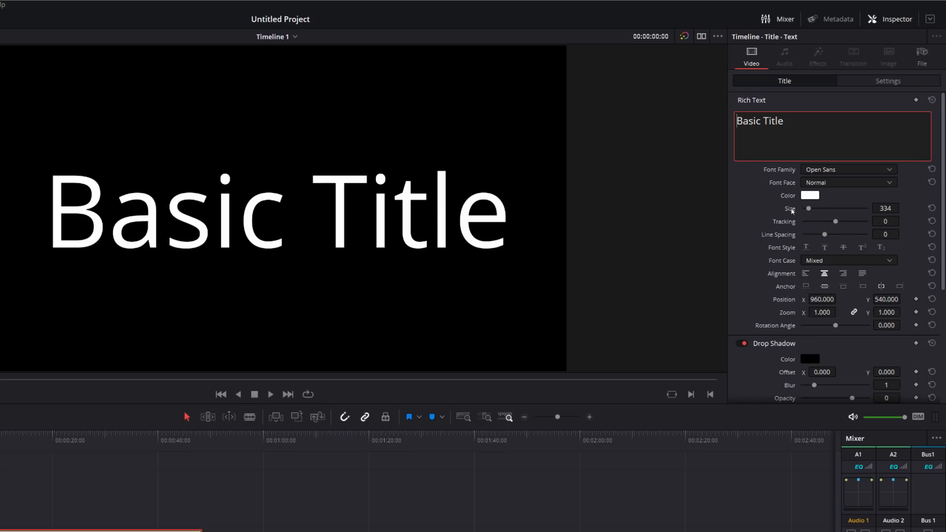
left_click(848, 170)
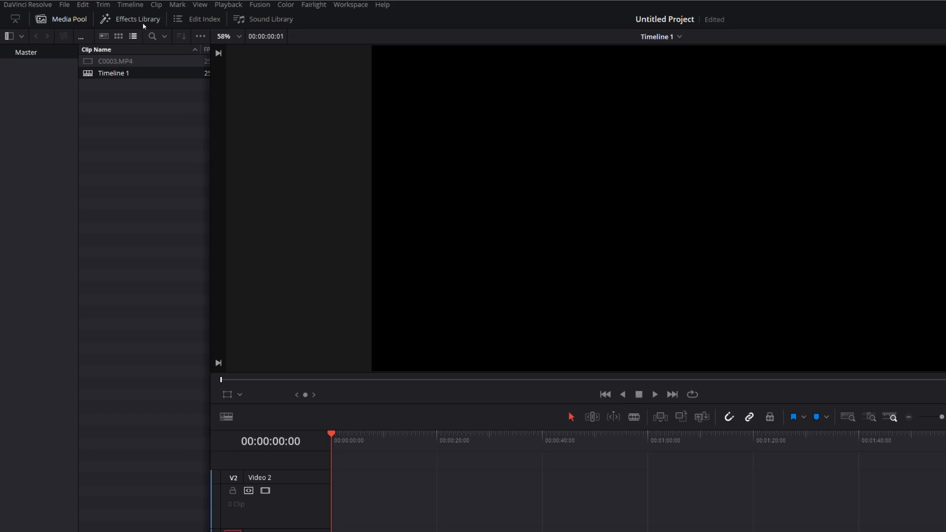
Show the Effects Library listing of video transitions
left_click(137, 19)
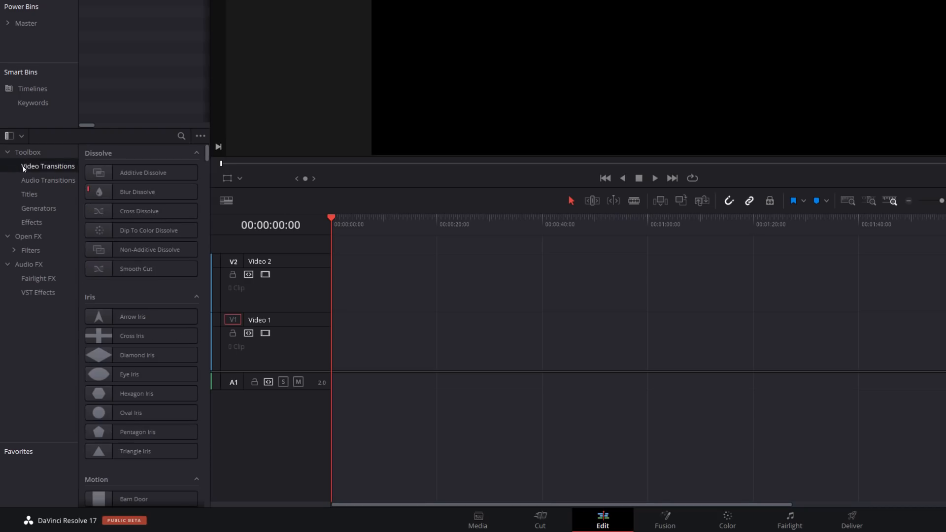
mouse_move(46, 169)
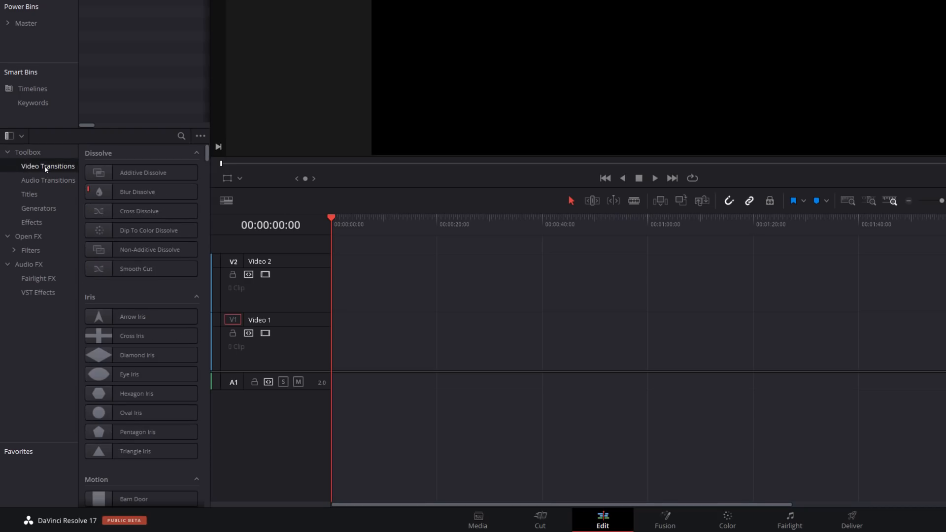
mouse_move(201, 231)
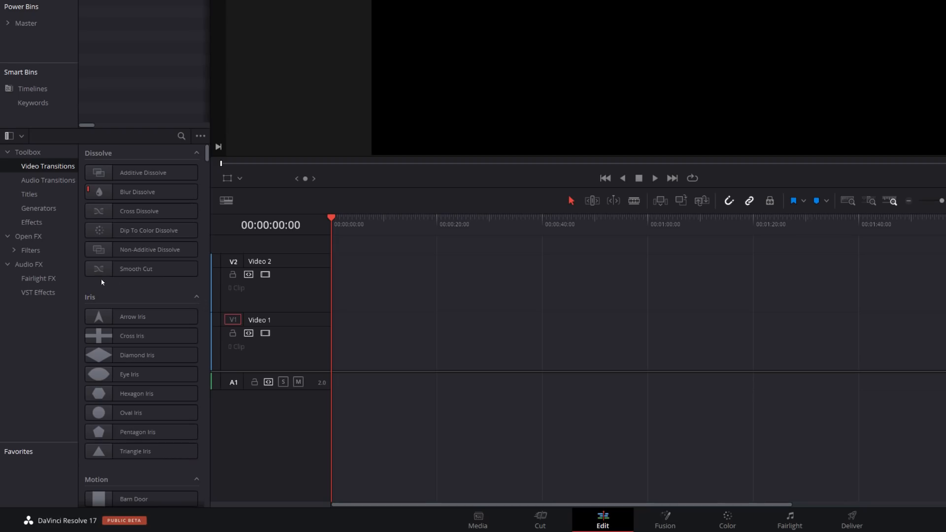
mouse_move(134, 288)
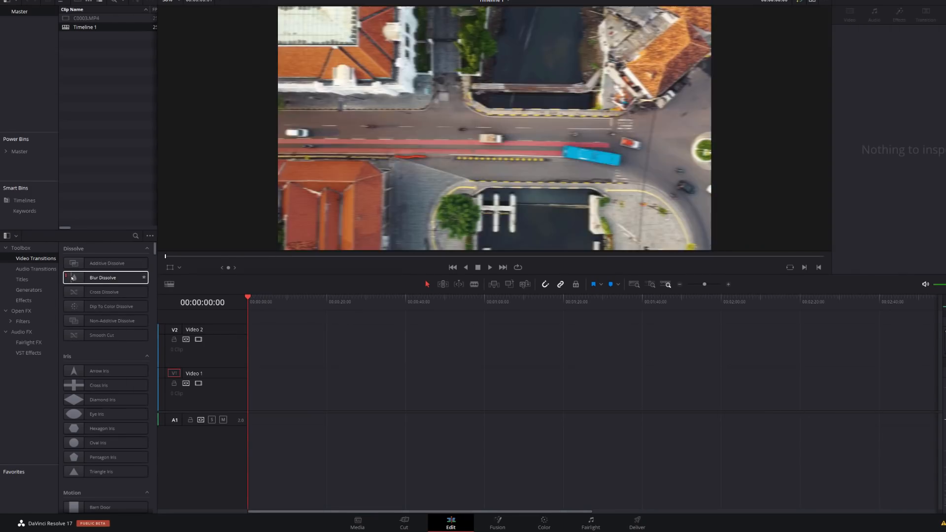
left_click(105, 292)
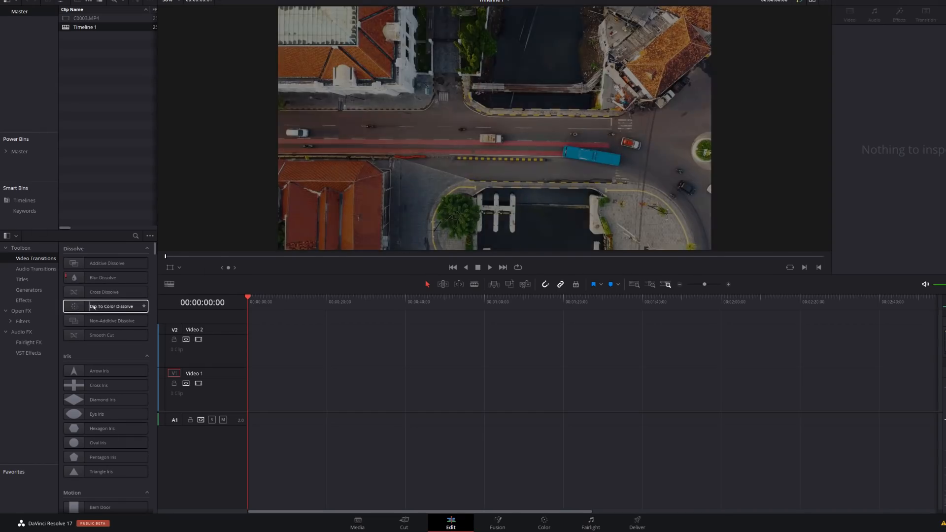
left_click(112, 321)
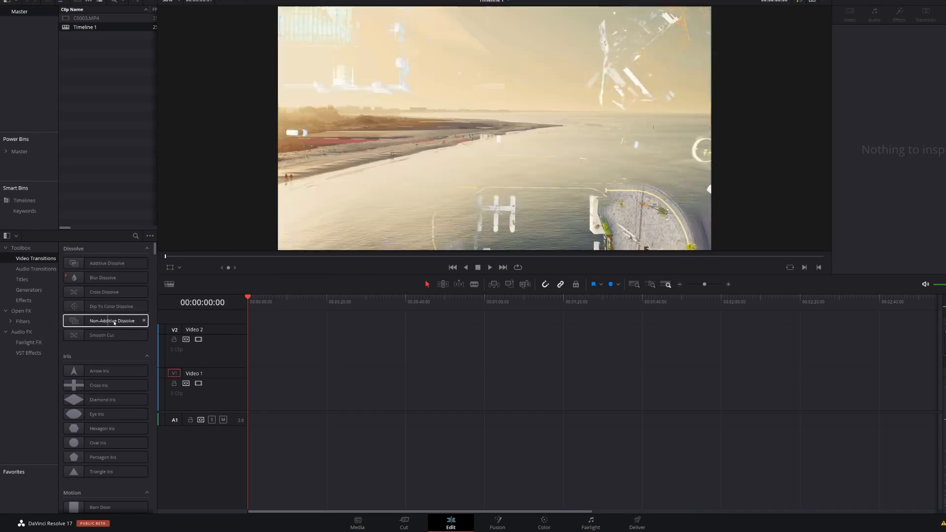
left_click(104, 335)
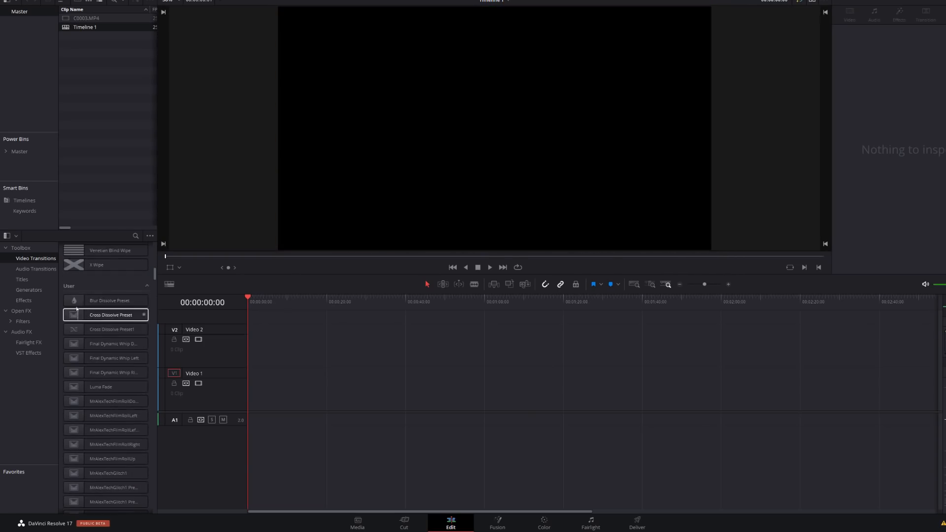
left_click(106, 300)
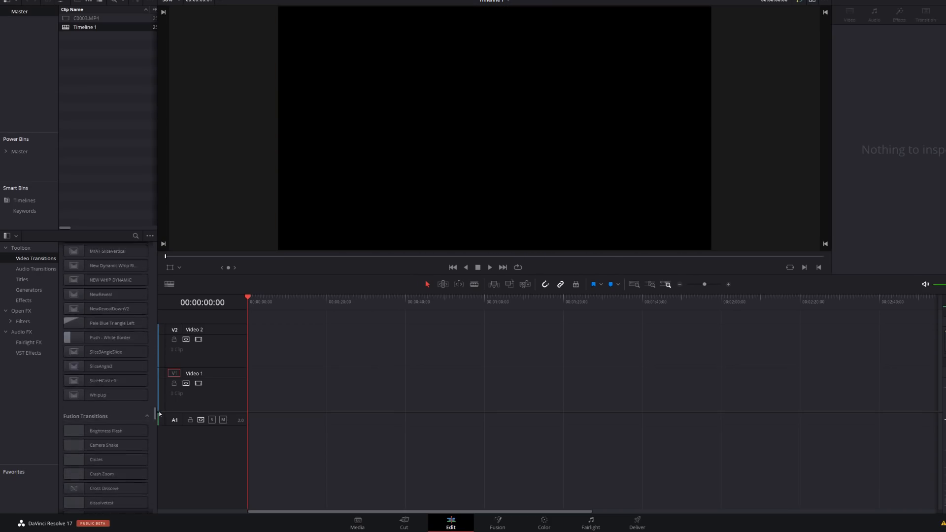
scroll("down", 3)
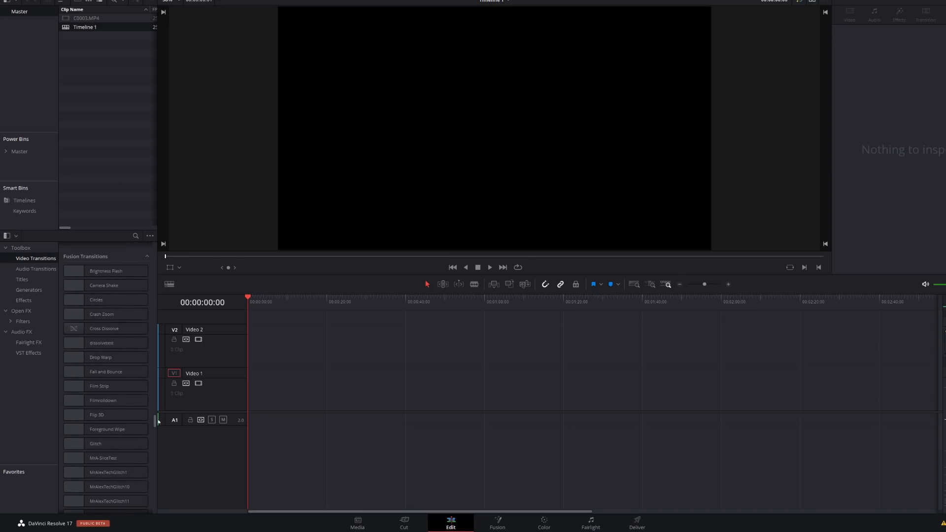
left_click(104, 487)
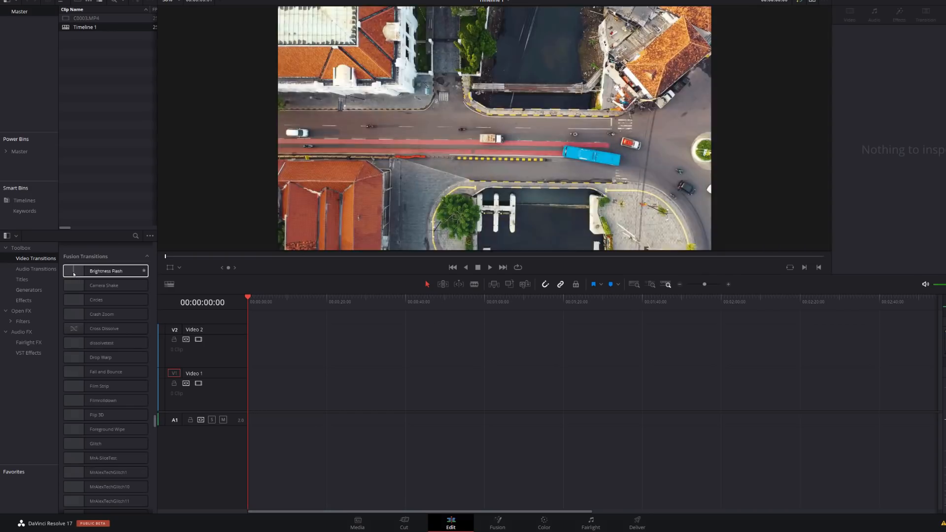
left_click(106, 271)
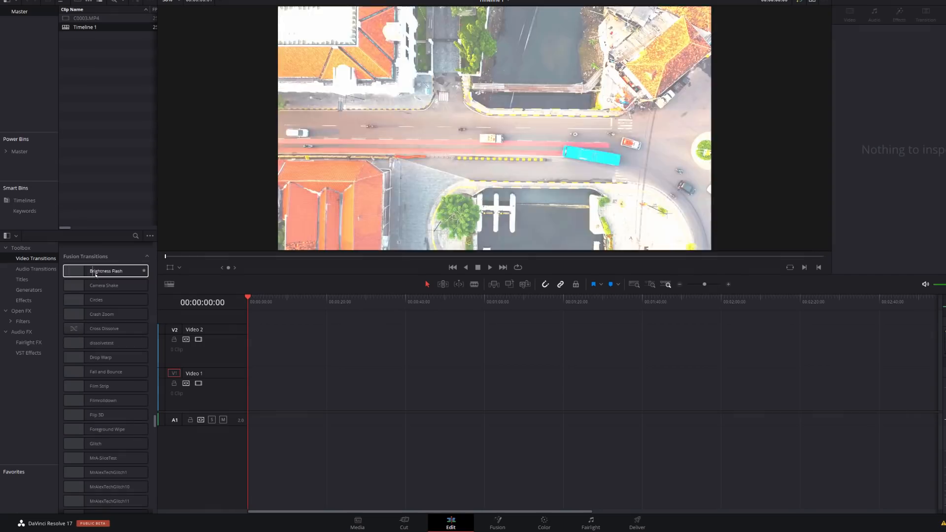
left_click(104, 286)
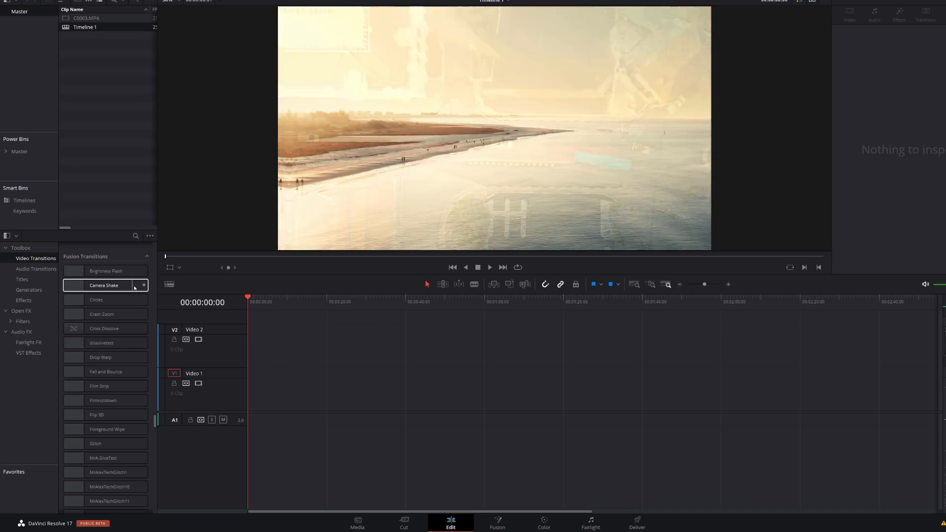
left_click(96, 299)
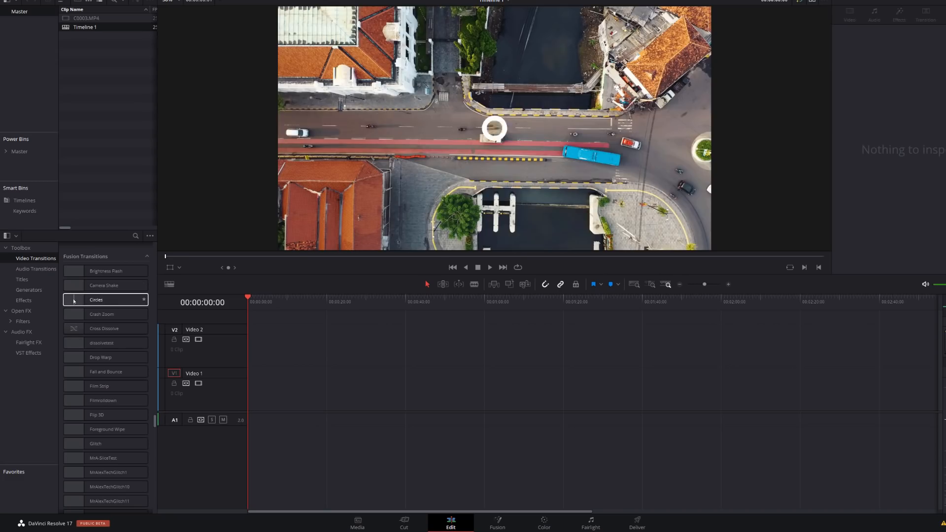
left_click(102, 314)
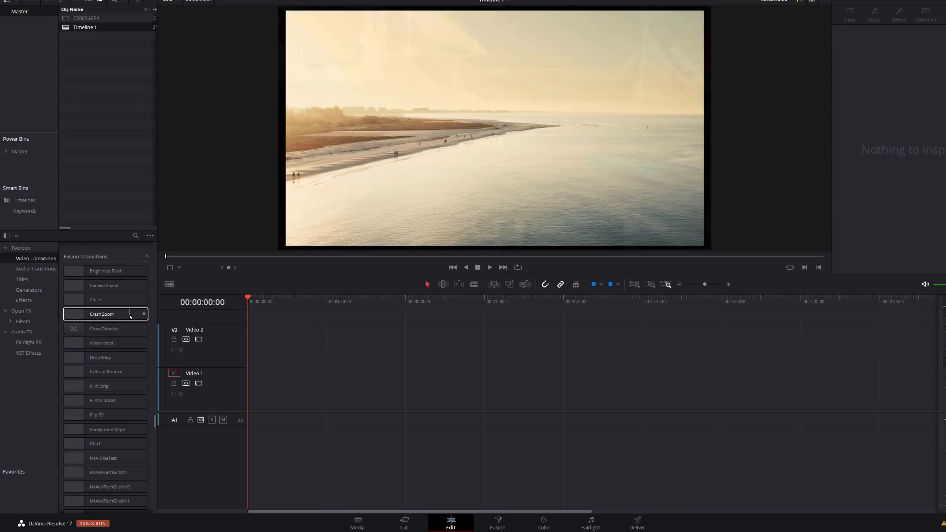
left_click(104, 358)
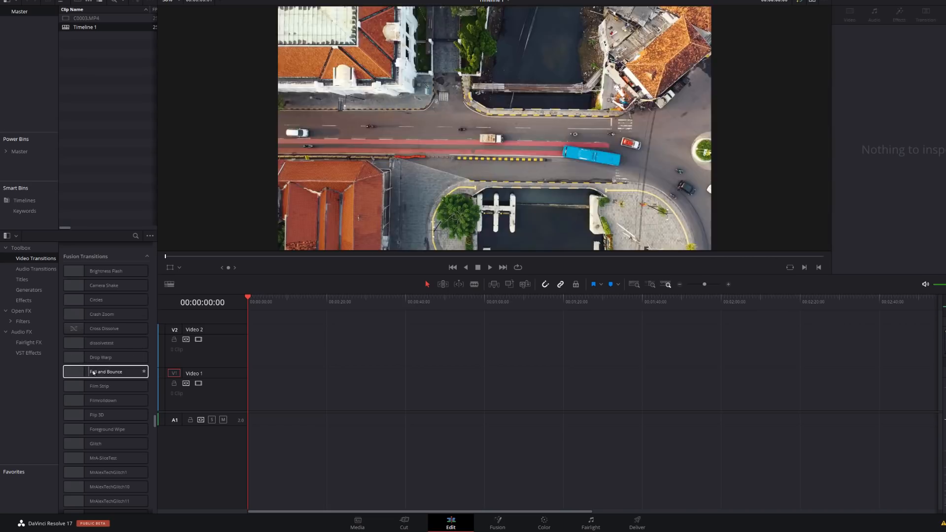
left_click(98, 415)
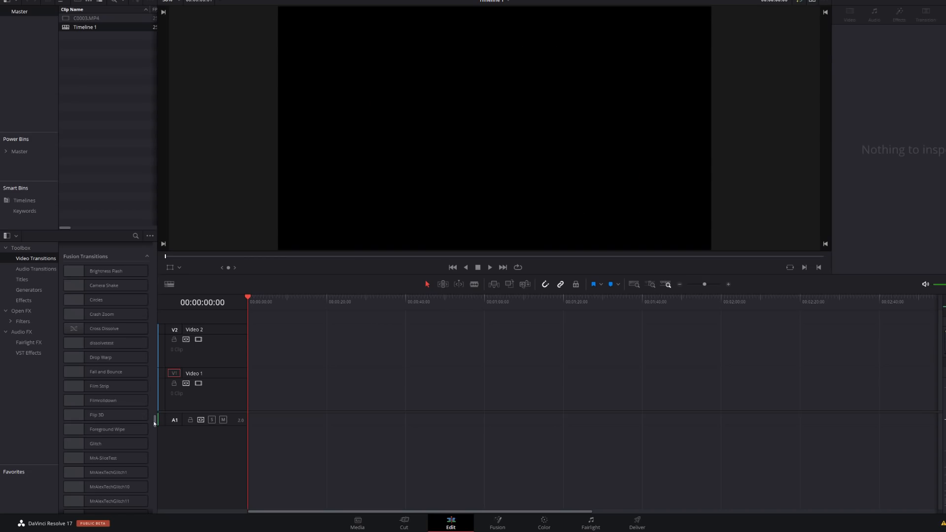
scroll("down", 3)
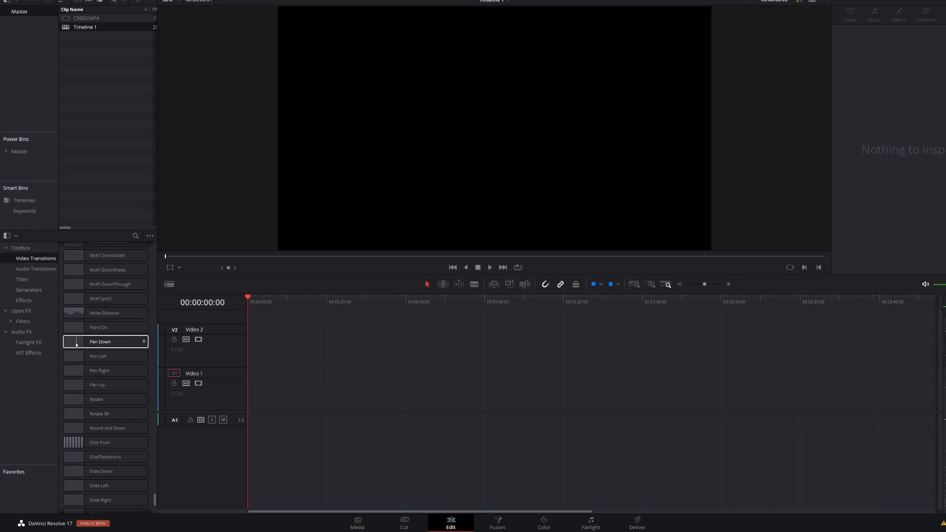
mouse_move(105, 370)
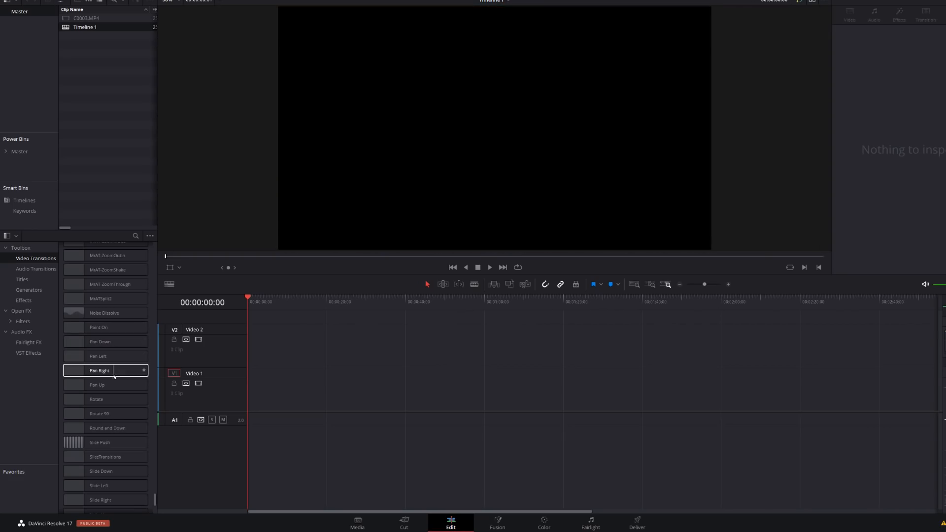
left_click(96, 399)
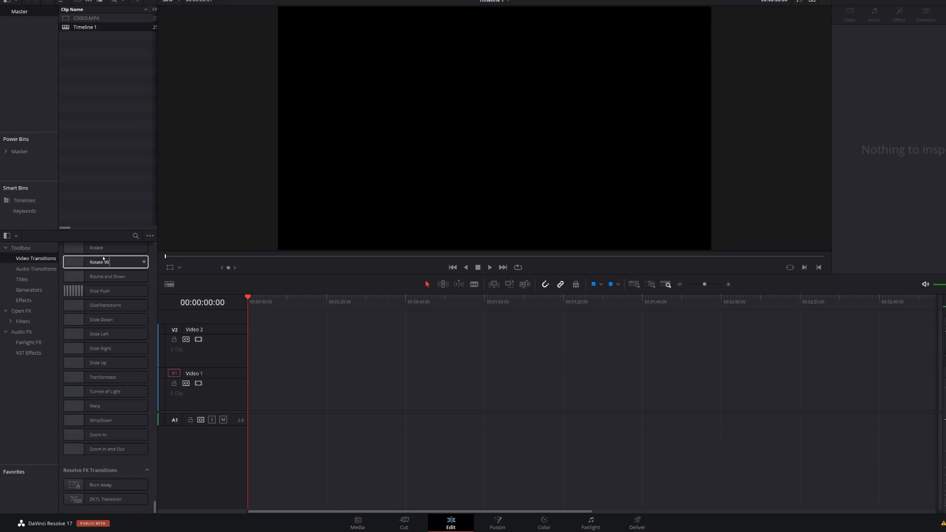
Browse the Titles list, previewing Background Reveal and Call Out
left_click(21, 279)
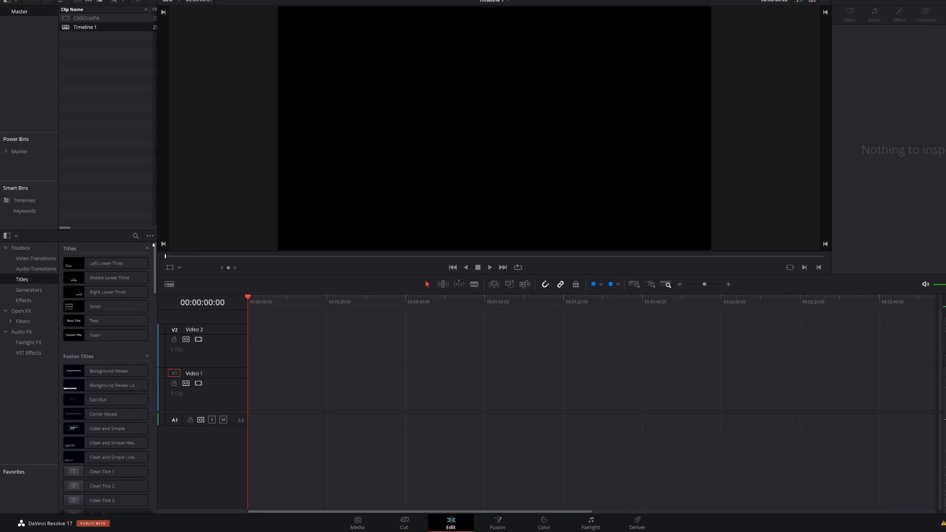
scroll("down", 3)
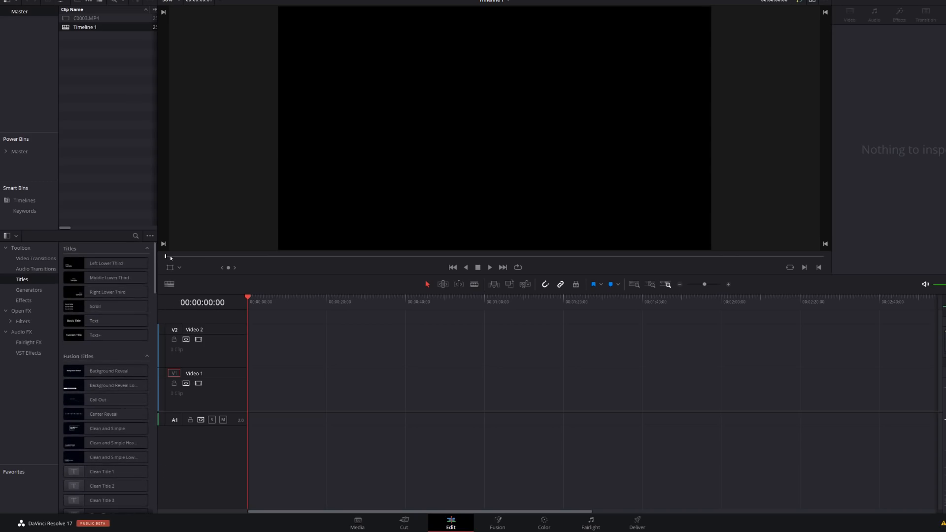
left_click(110, 278)
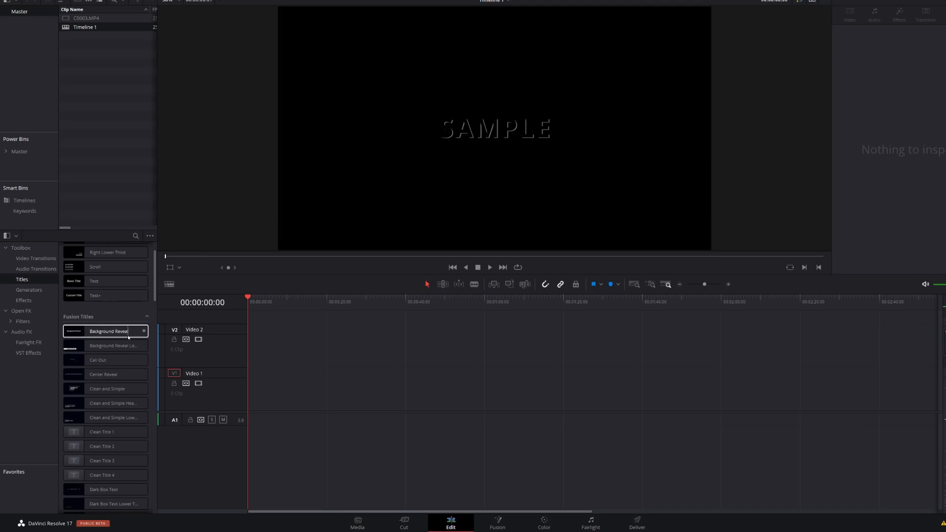
left_click(99, 359)
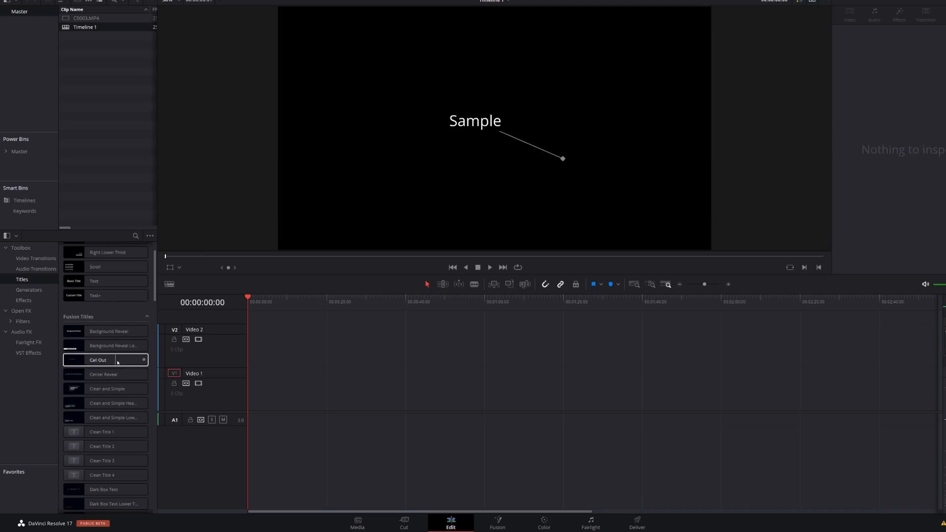
left_click(98, 389)
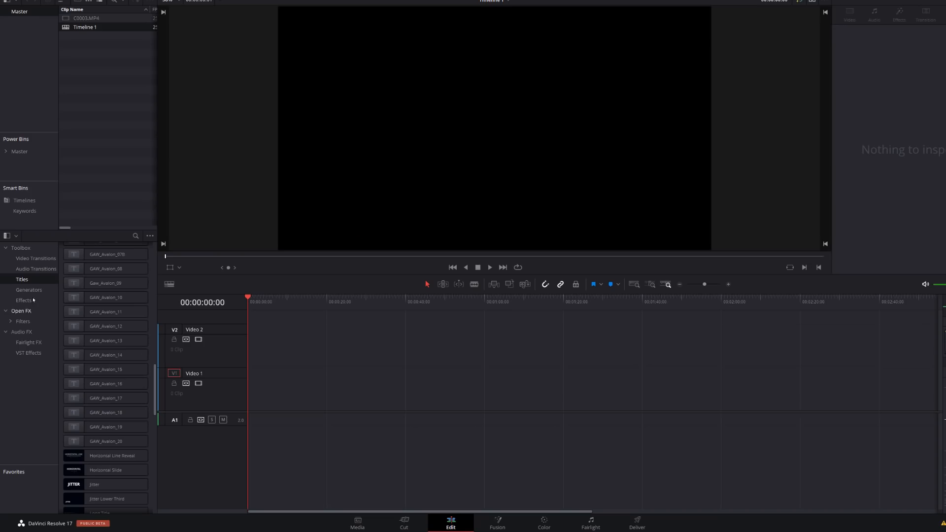
Browse the Generators list, previewing 10 Step, Four Color Gradient and SMPTE Color Bar
left_click(29, 289)
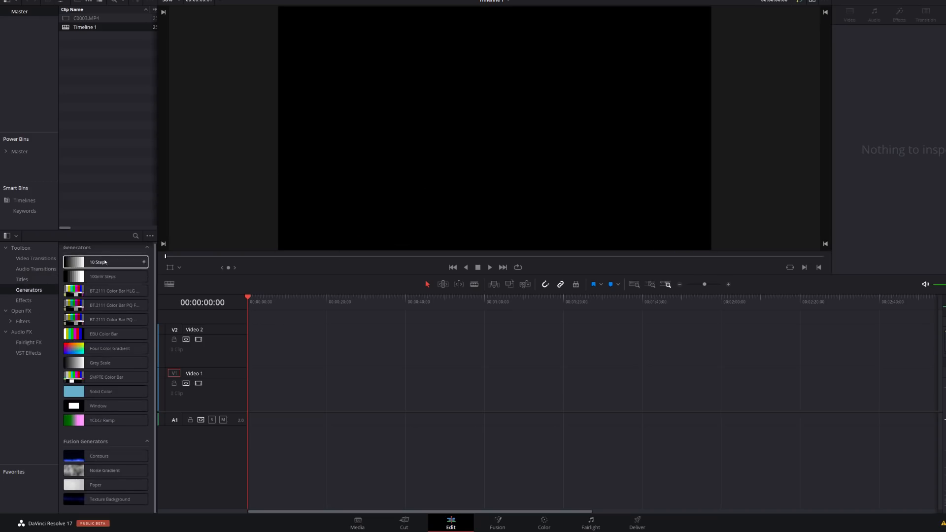
left_click(109, 348)
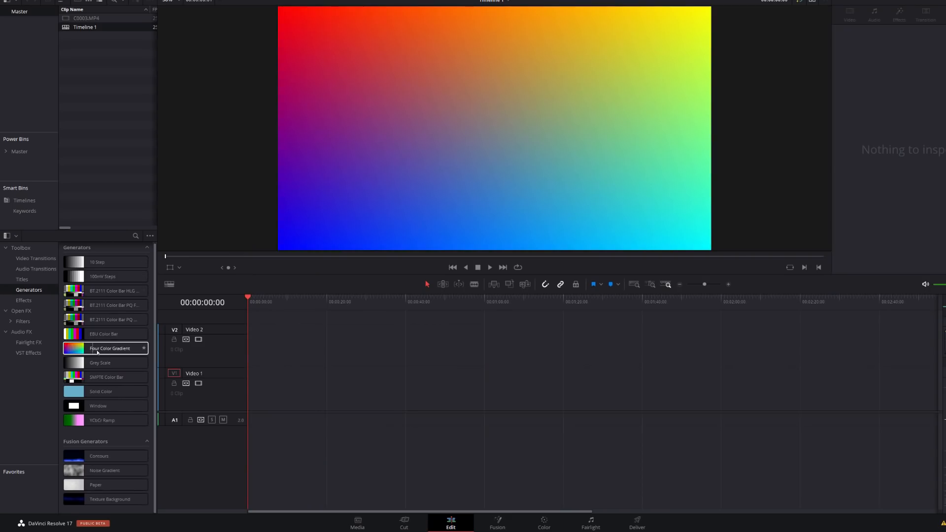
left_click(105, 376)
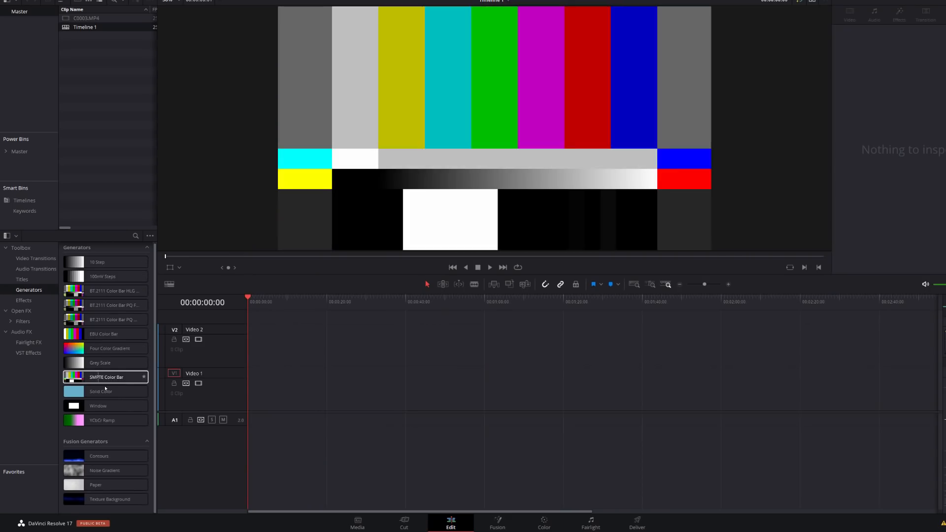
left_click(23, 300)
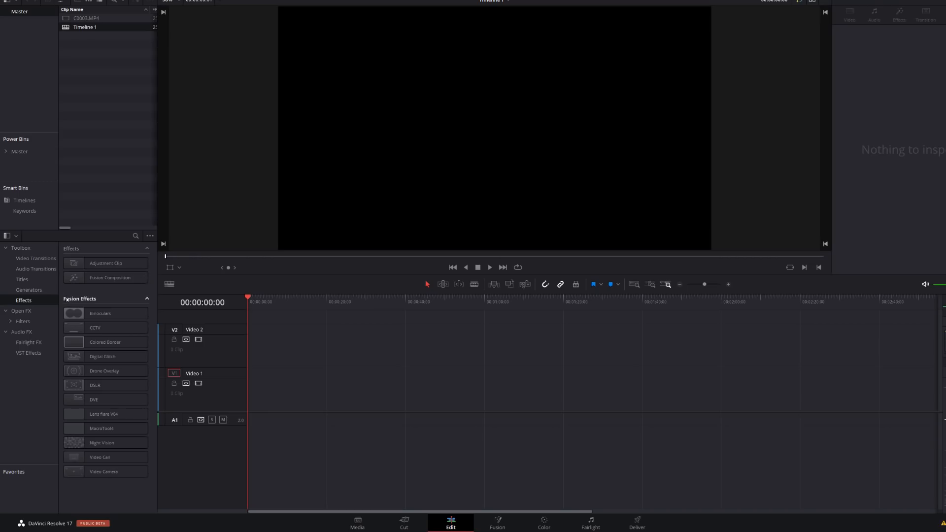
mouse_move(112, 289)
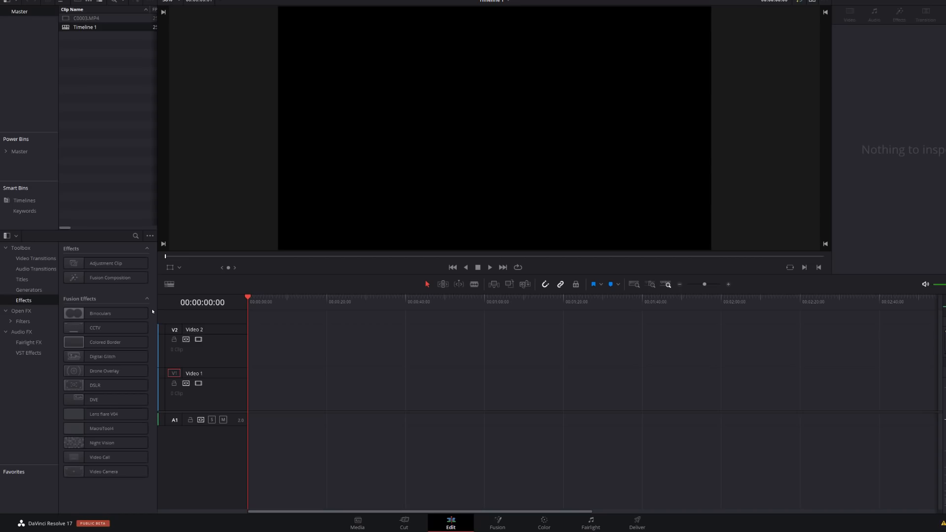
left_click(101, 314)
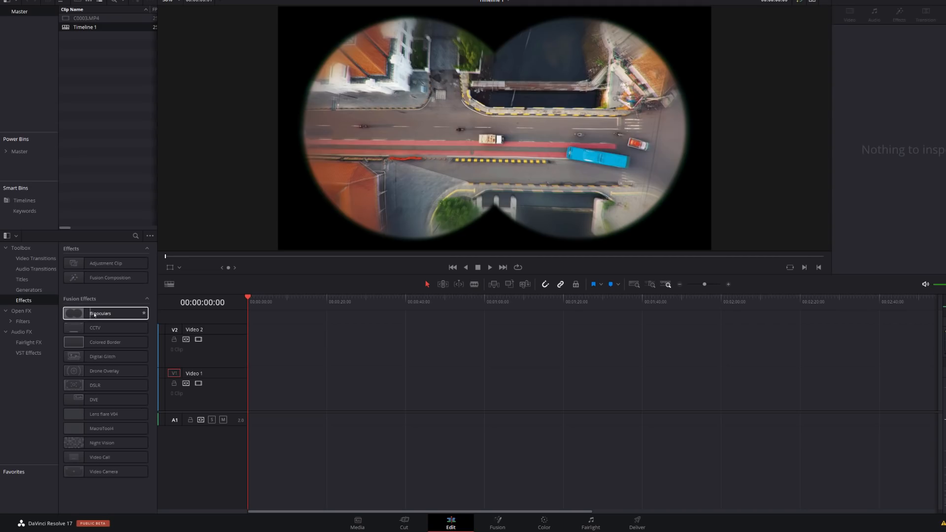
left_click(94, 328)
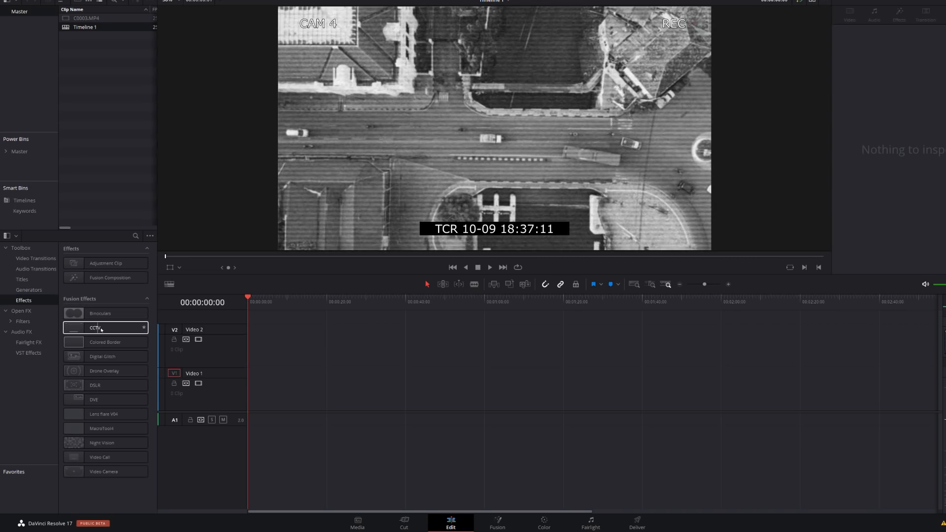
left_click(105, 342)
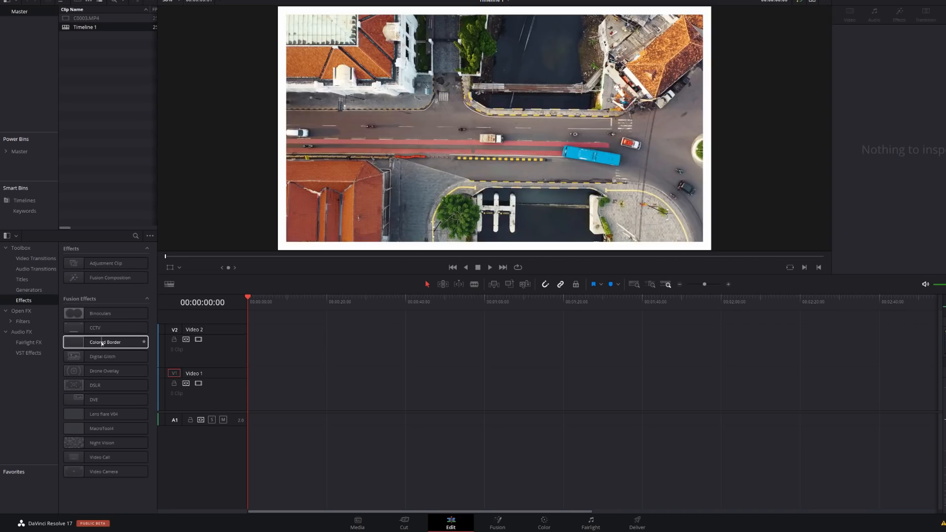
left_click(102, 357)
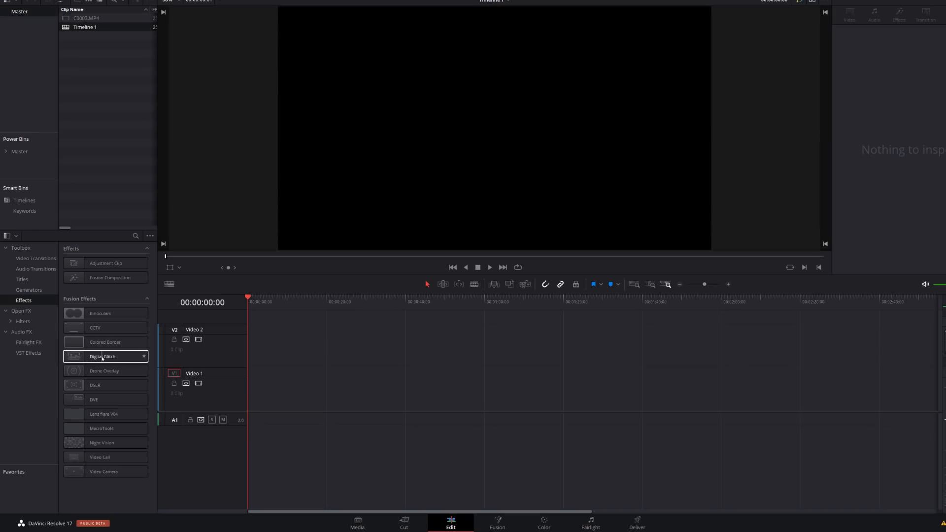
left_click(103, 370)
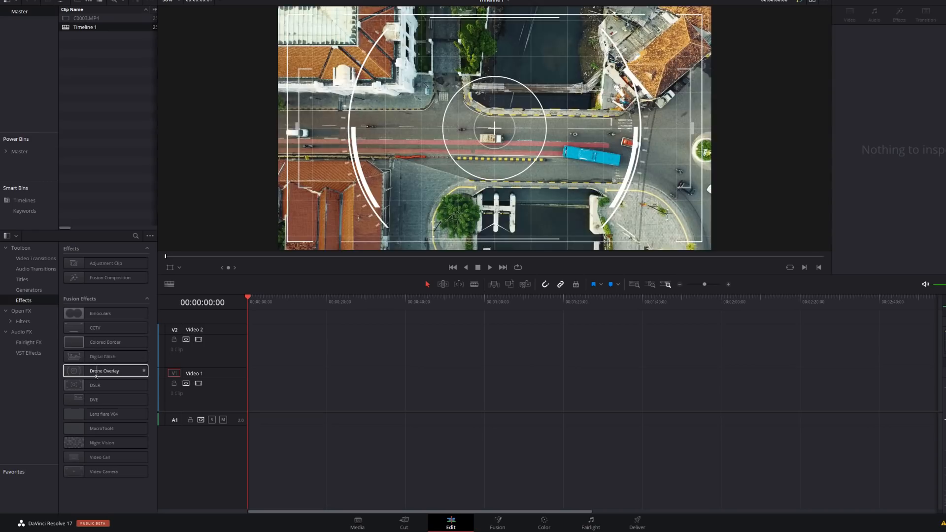
left_click(106, 400)
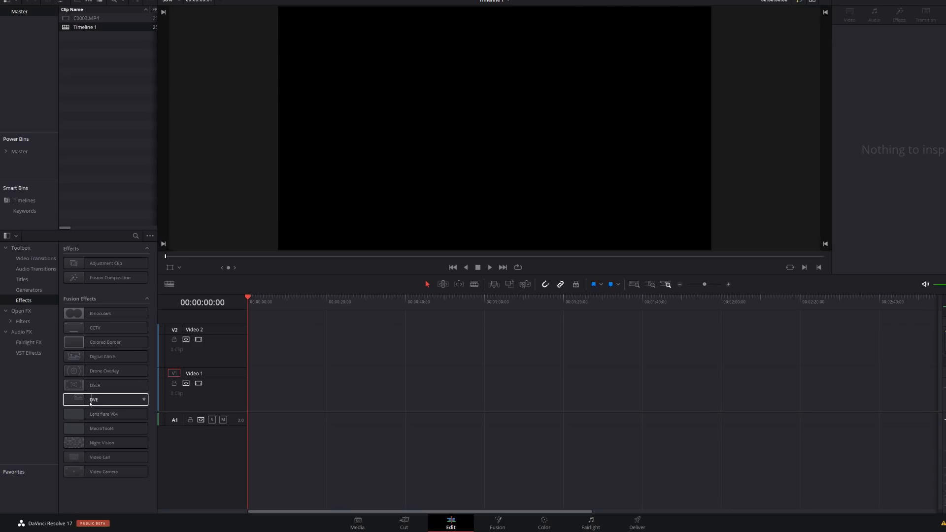
left_click(101, 414)
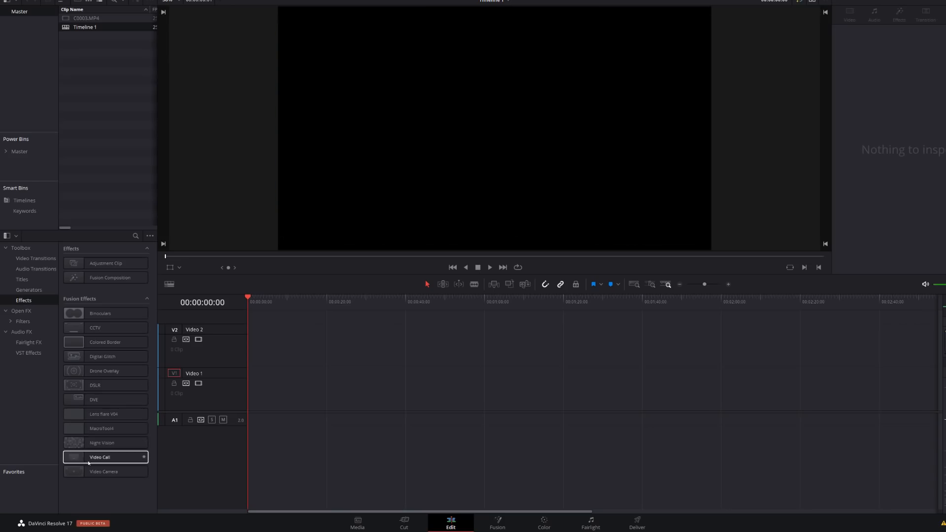
left_click(104, 471)
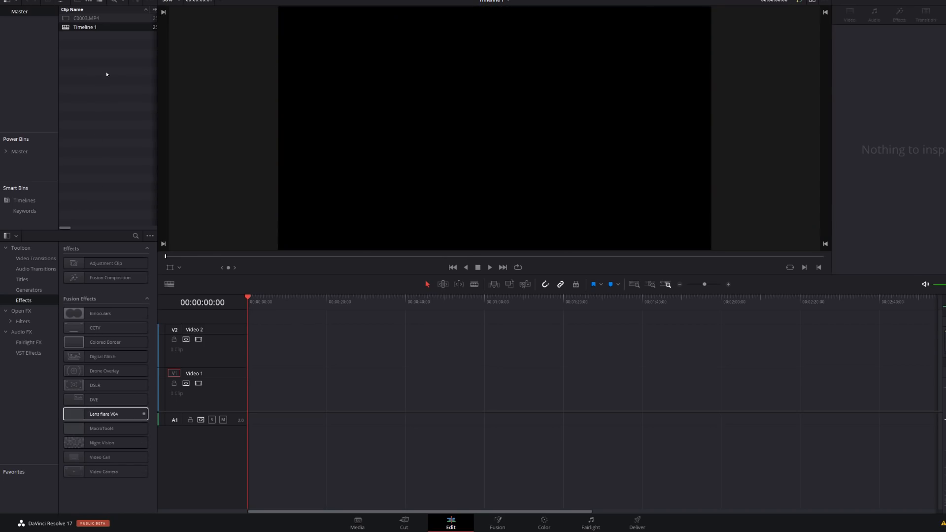
Import the street and coastline clips via the Media Pool and select the coastline clip on V2
right_click(106, 73)
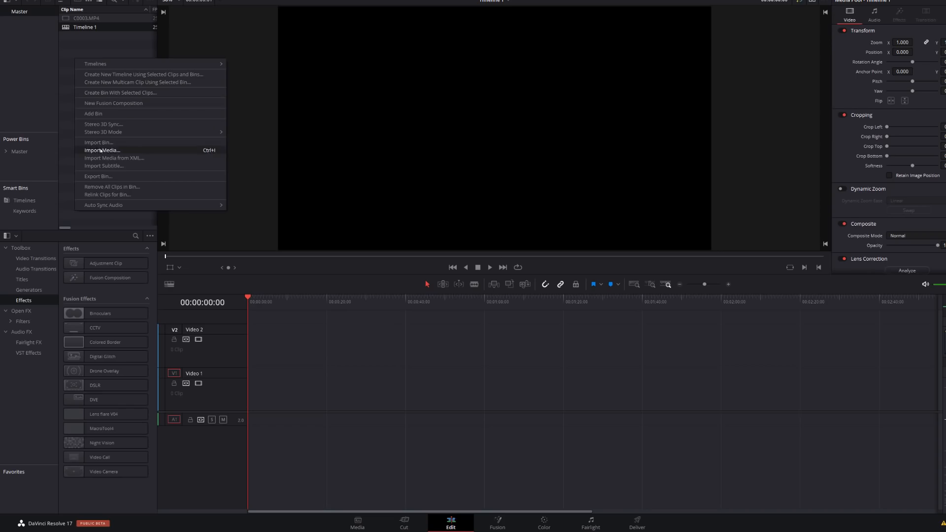
left_click(102, 150)
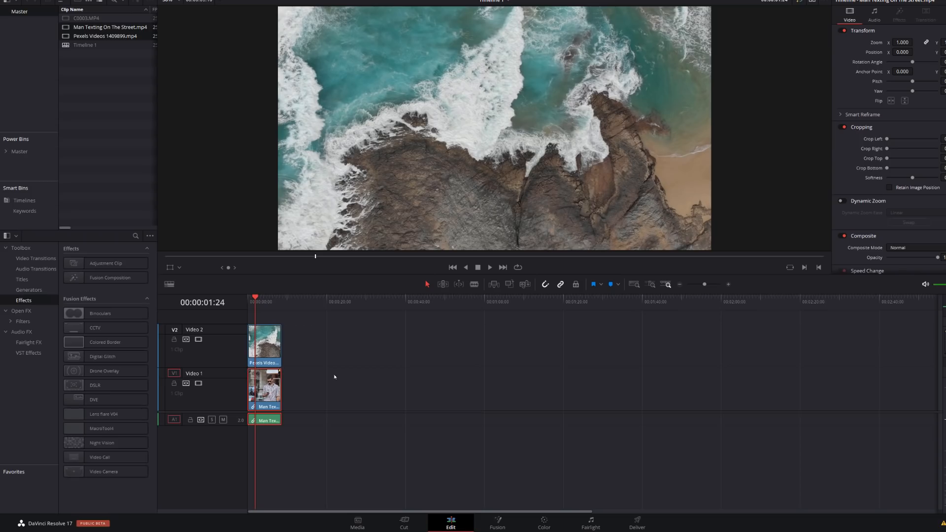
mouse_move(331, 377)
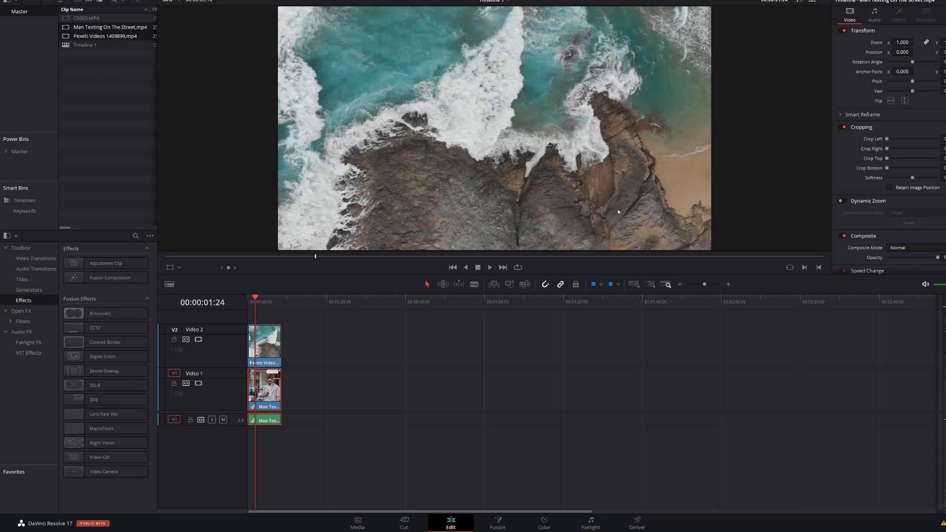
mouse_move(658, 213)
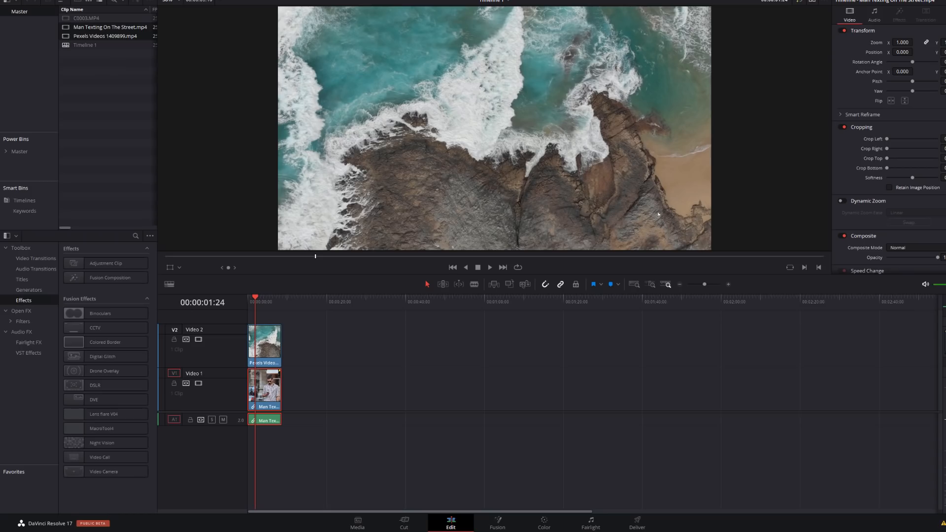
left_click(264, 346)
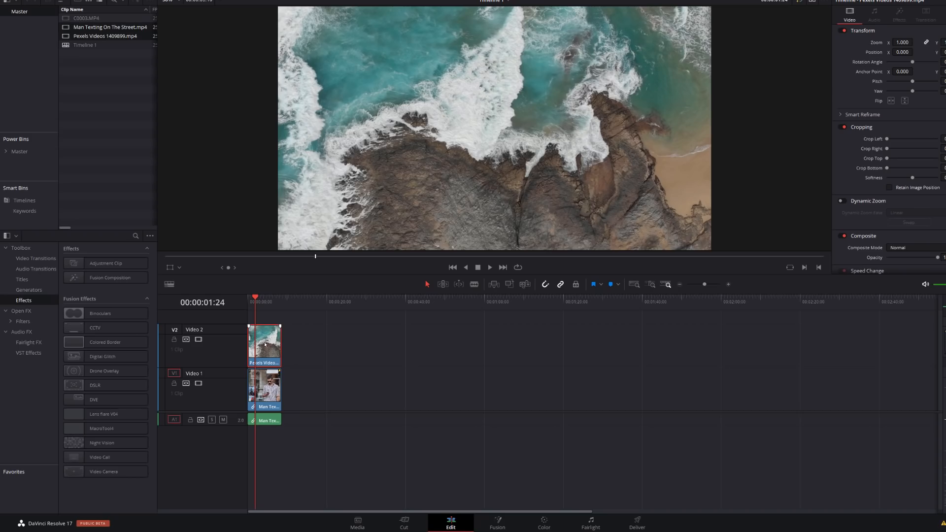
Drag the DVE Fusion effect onto the coastline clip on Video 2
left_click(103, 400)
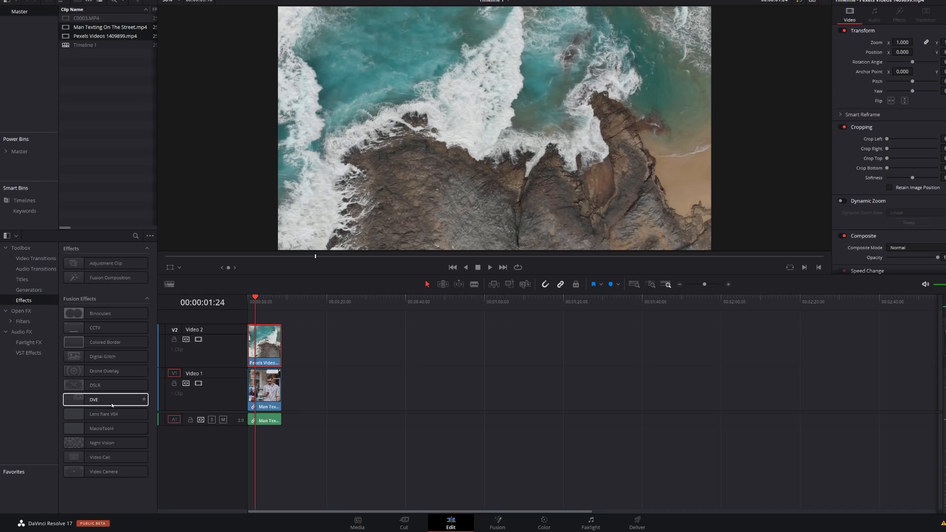
left_click_drag(105, 398, 264, 341)
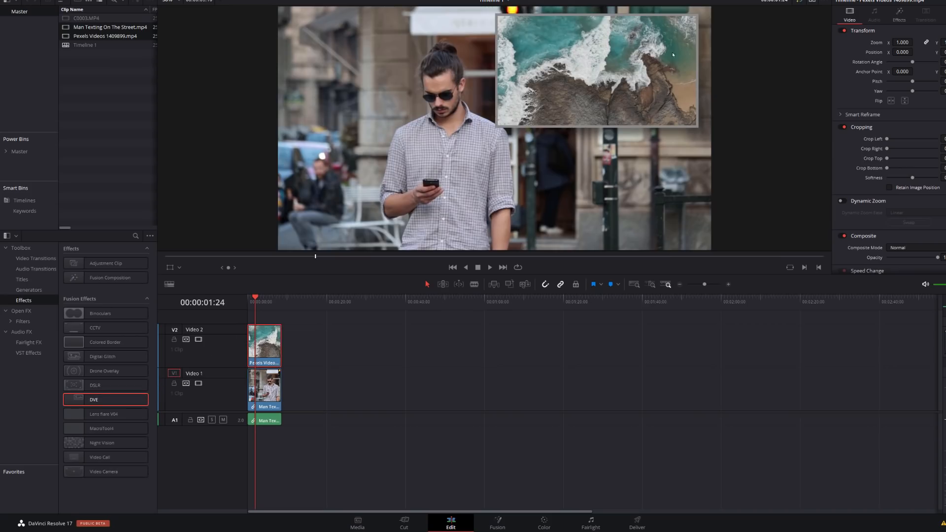
mouse_move(534, 124)
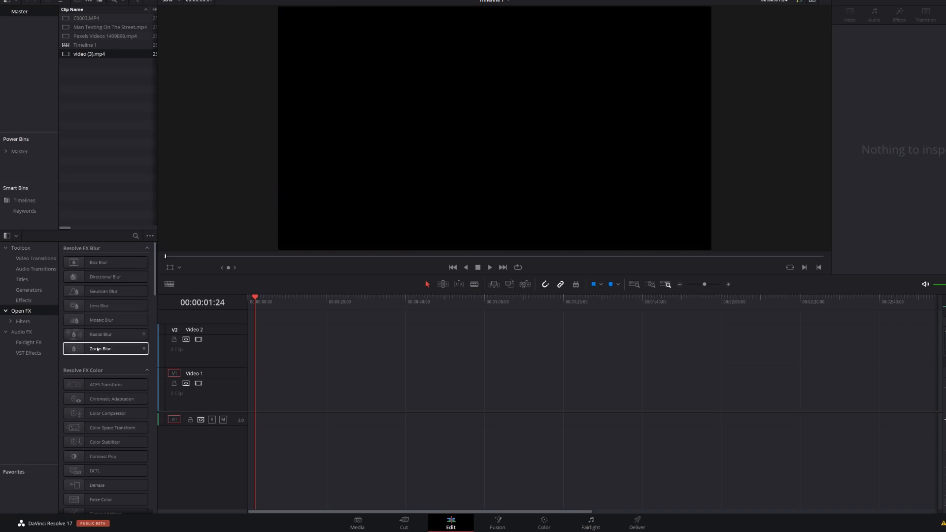
Scroll through the Open FX effects category
scroll("down", 3)
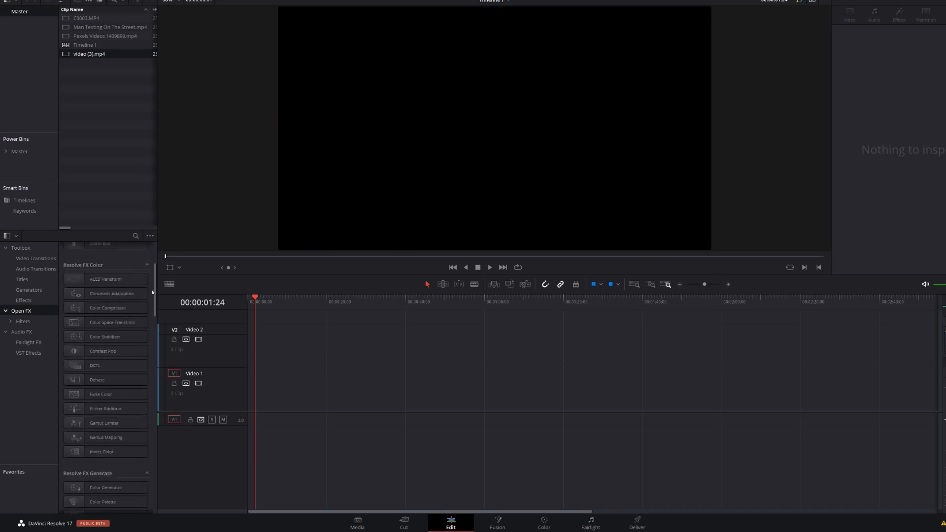
scroll("down", 3)
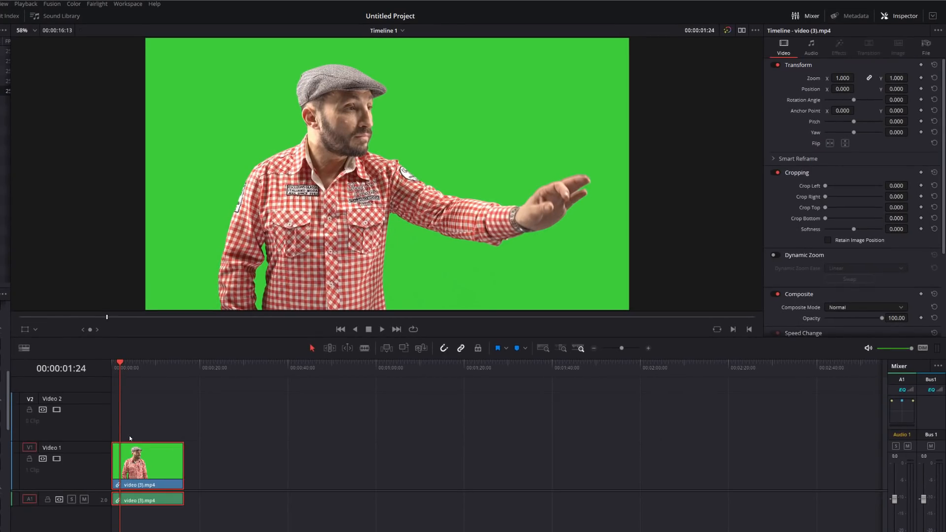
mouse_move(124, 437)
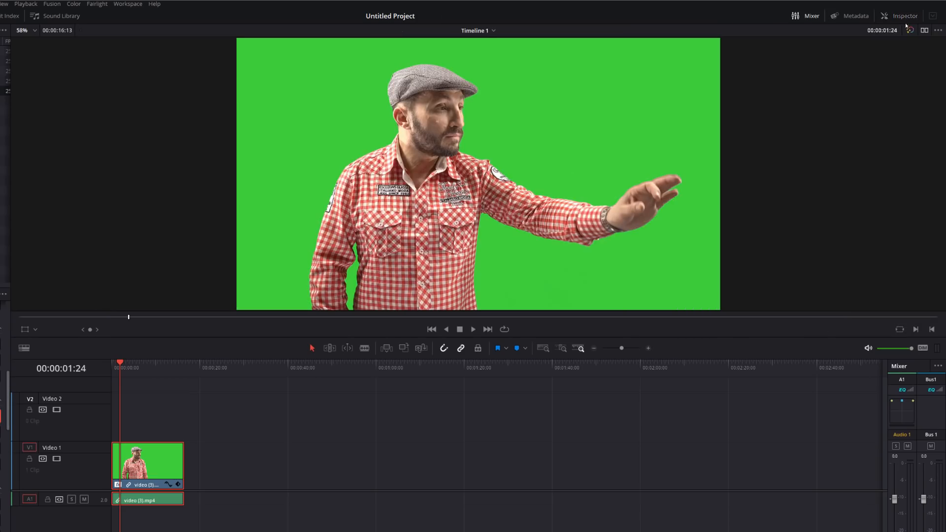
View the green-screen clip's 3D Keyer in Inspector > Effects with the Open FX Overlay shown on the viewer
left_click(905, 15)
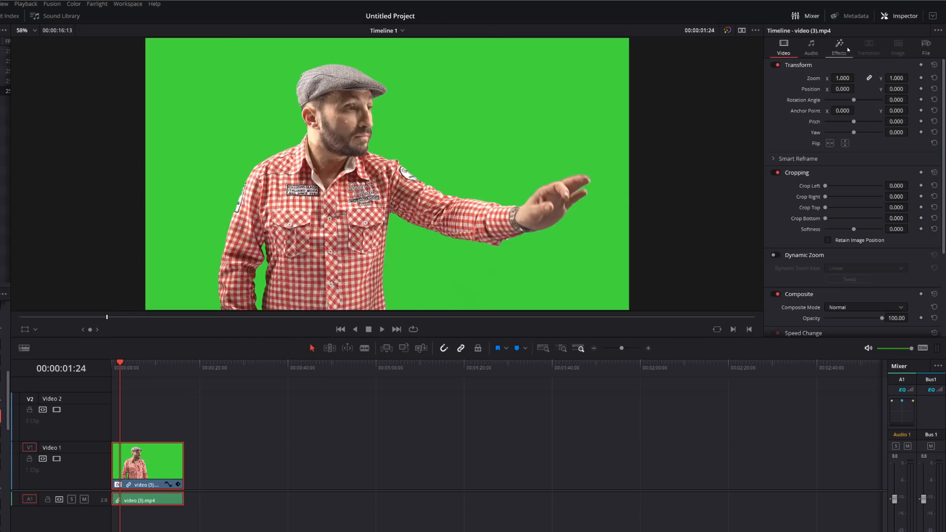
left_click(841, 51)
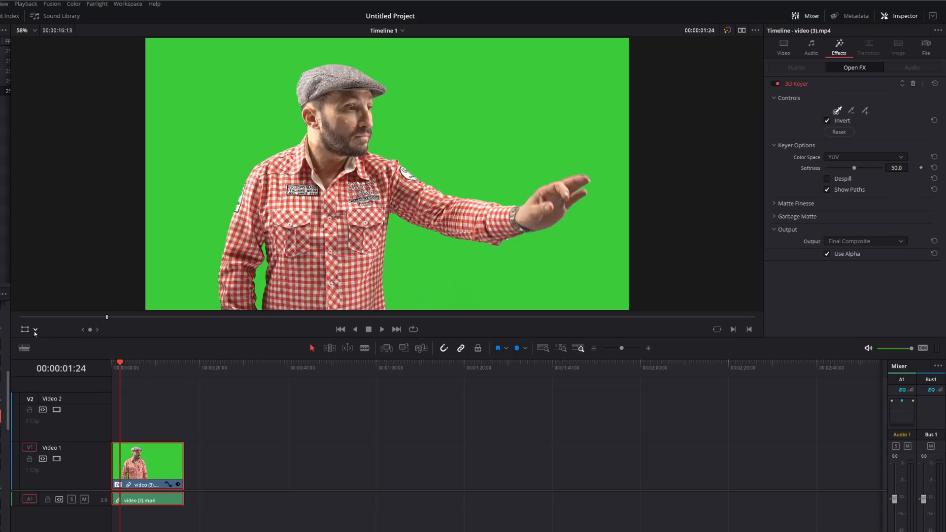
left_click(35, 329)
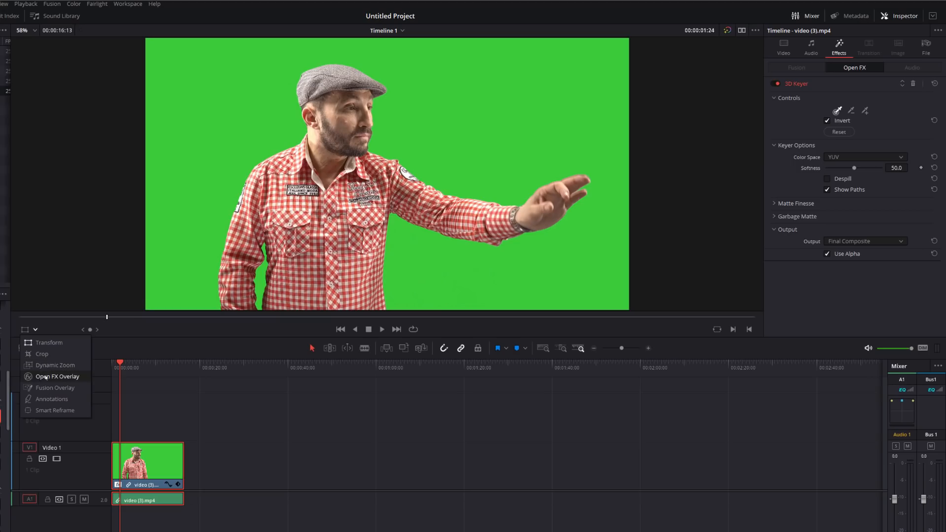
left_click(53, 376)
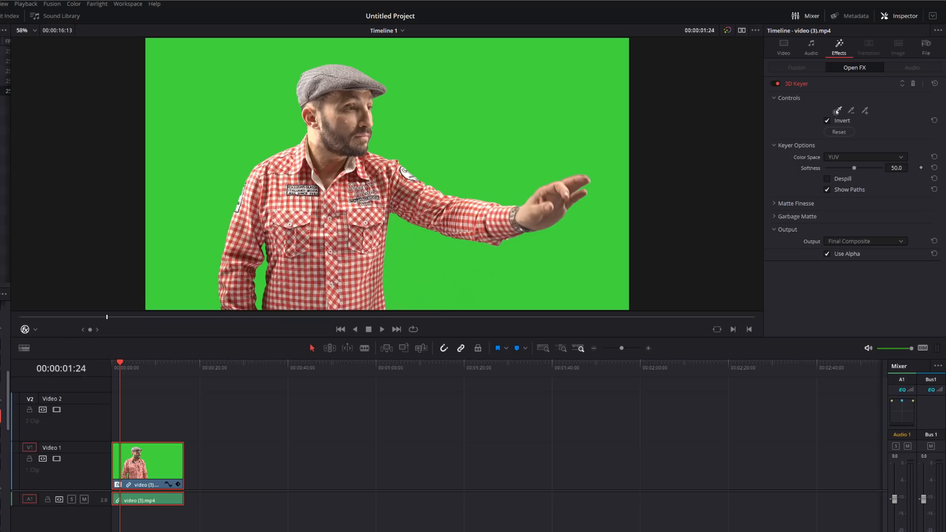
left_click(837, 111)
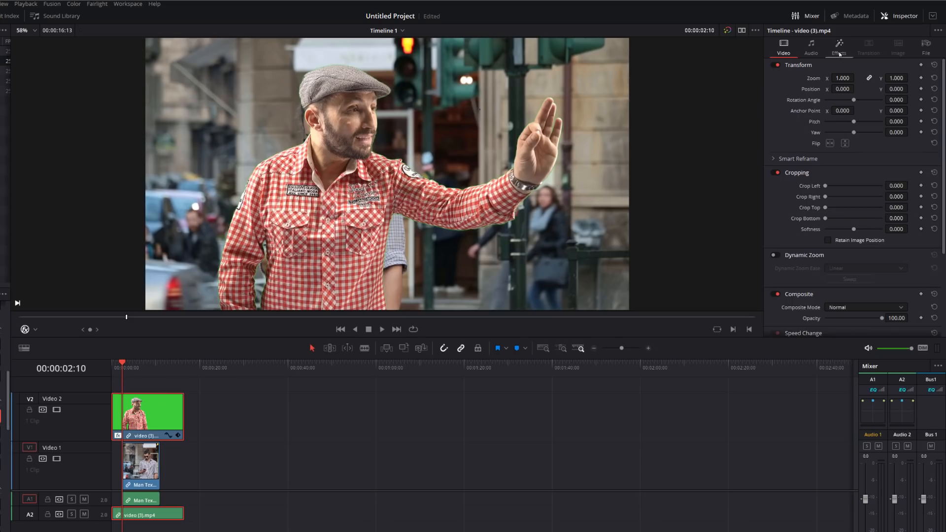
Review the 3D Keyer settings of the keyed presenter clip in the Inspector's Effects tab
left_click(840, 52)
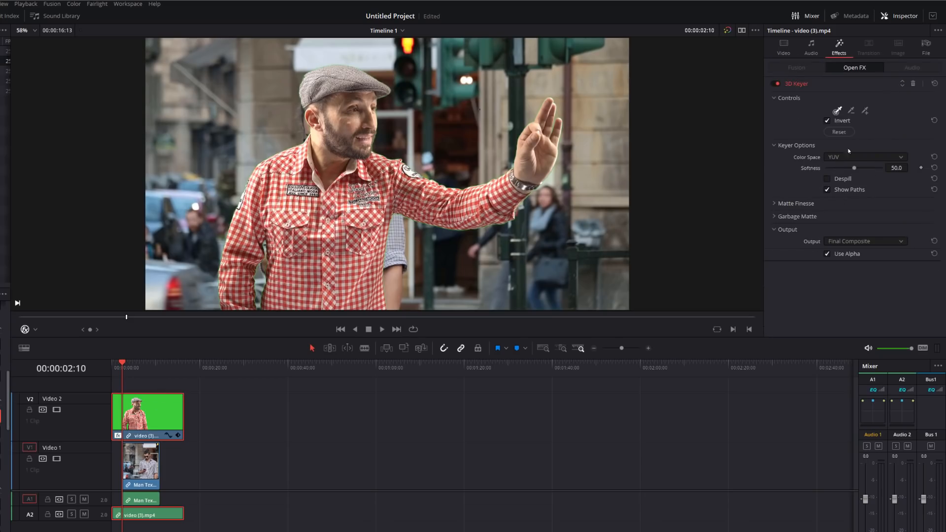
mouse_move(811, 191)
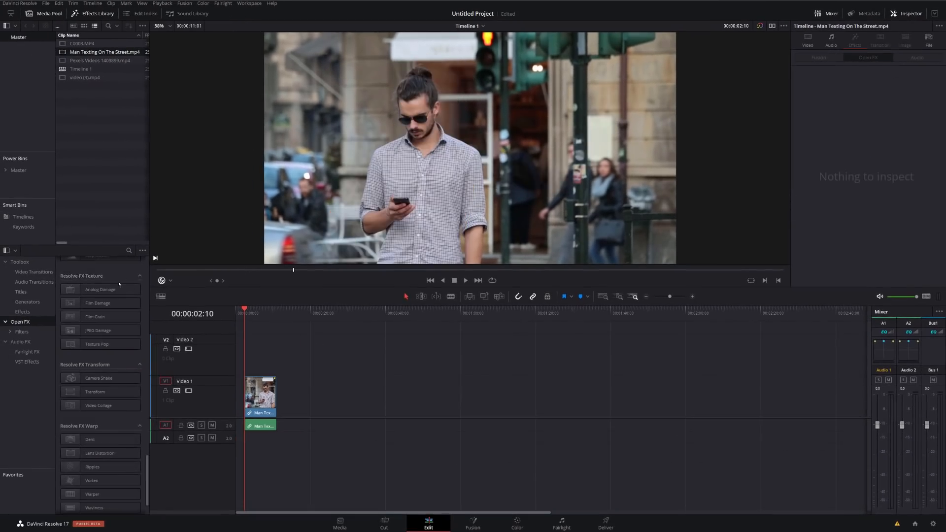
Add Transform to the street clip and set Transform Control Mode to Interactive - Canvas
left_click(94, 392)
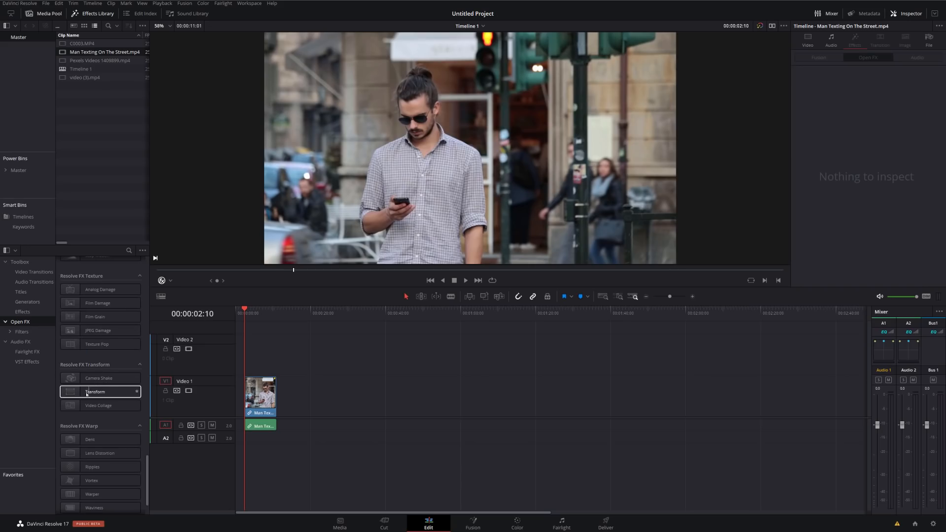
left_click_drag(95, 391, 259, 393)
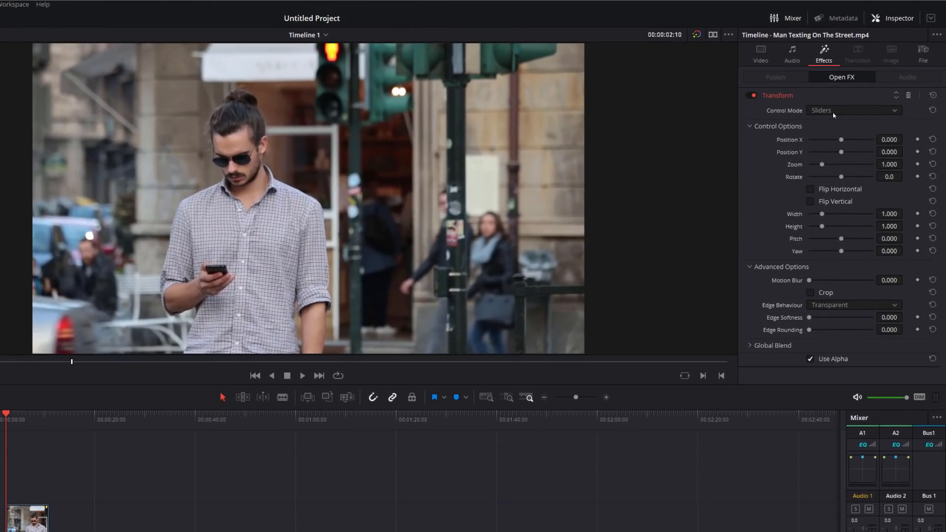
left_click(853, 111)
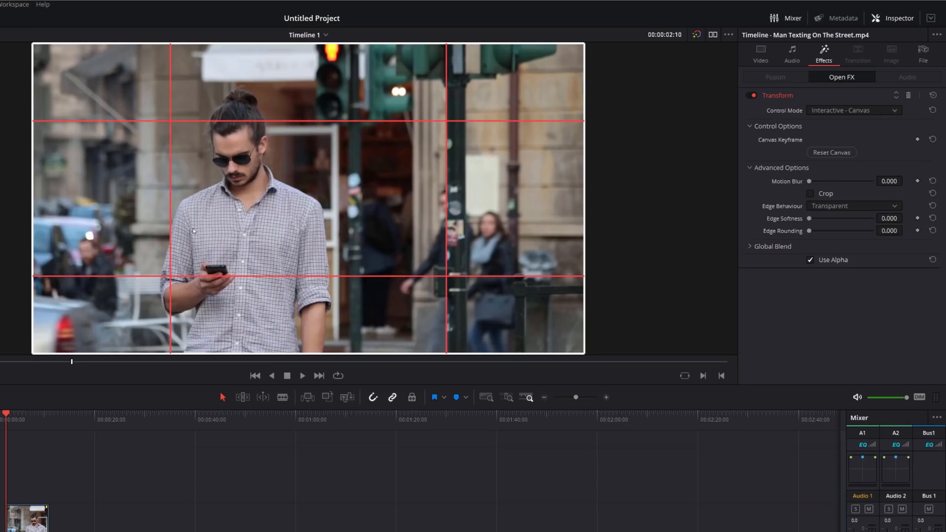
mouse_move(33, 354)
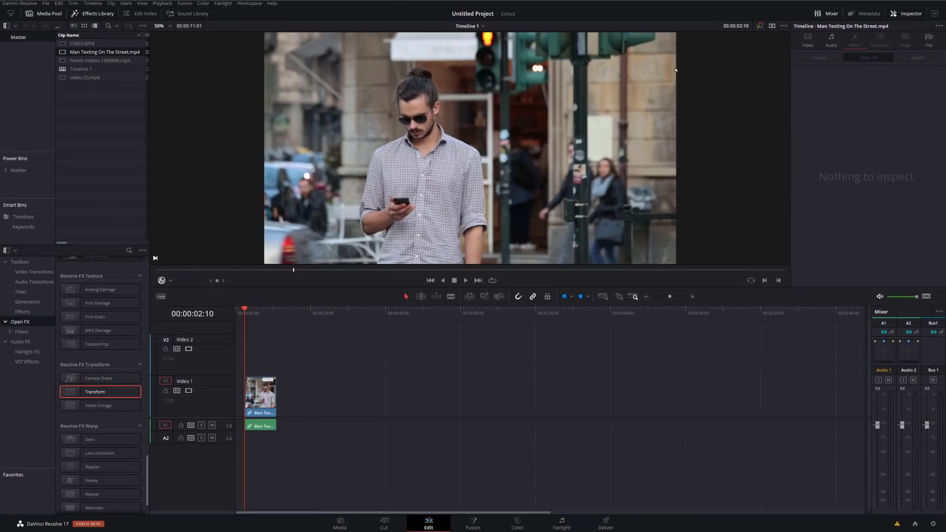
Replace it with Video Collage on the street clip and raise Columns to 5 for a 5x2 layout
double_click(98, 406)
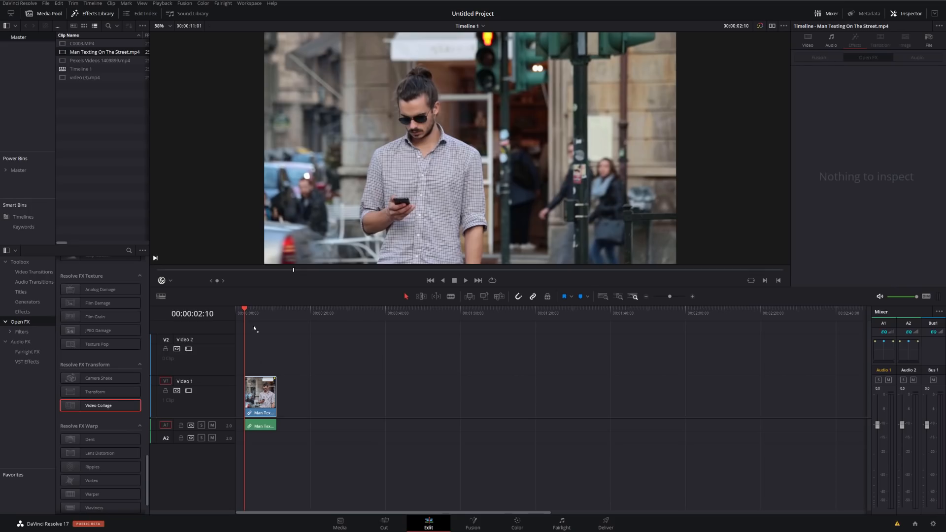
double_click(99, 406)
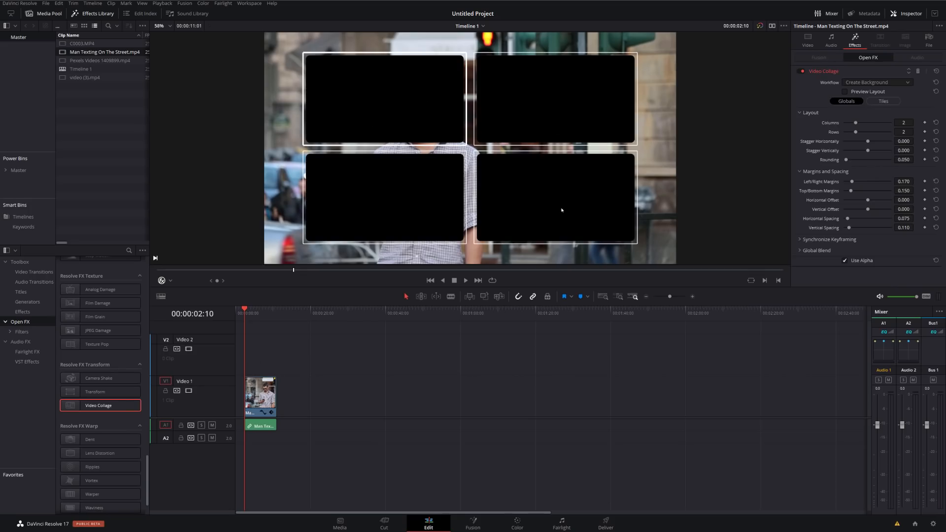
mouse_move(343, 59)
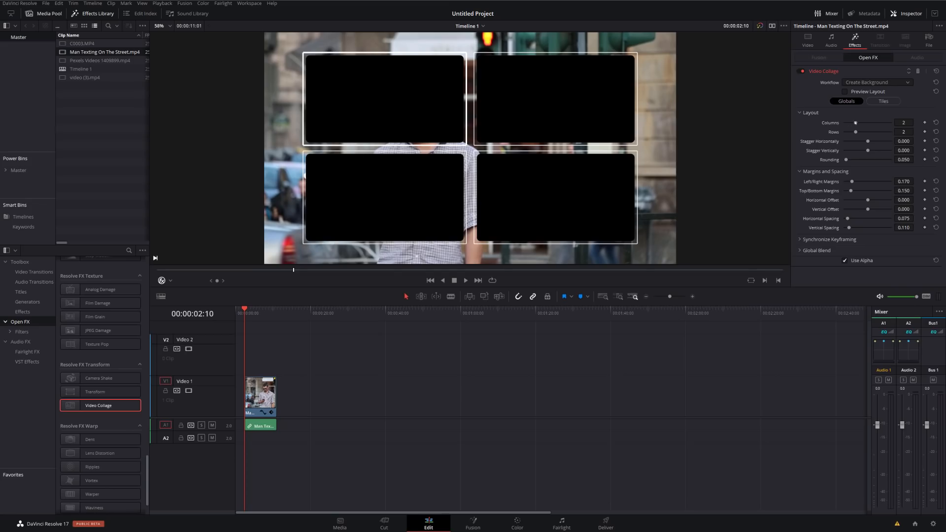
left_click_drag(855, 123, 890, 123)
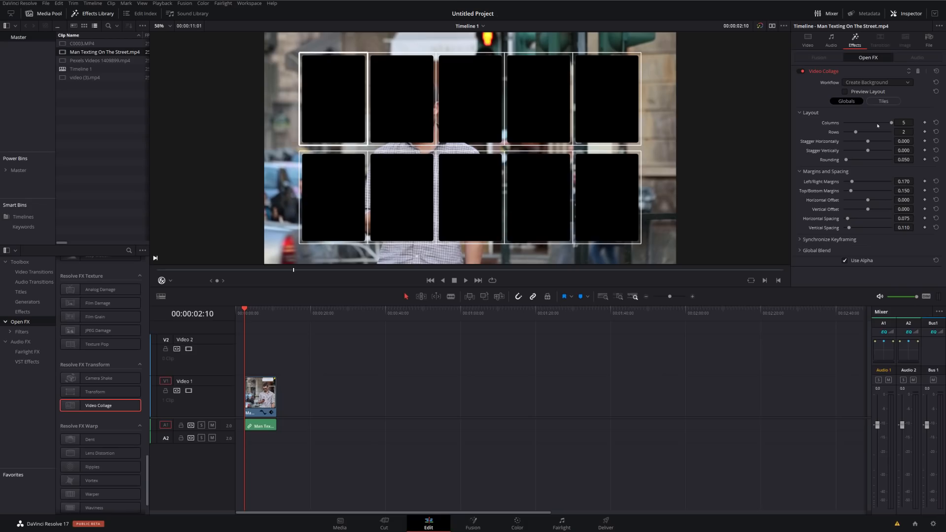
mouse_move(410, 56)
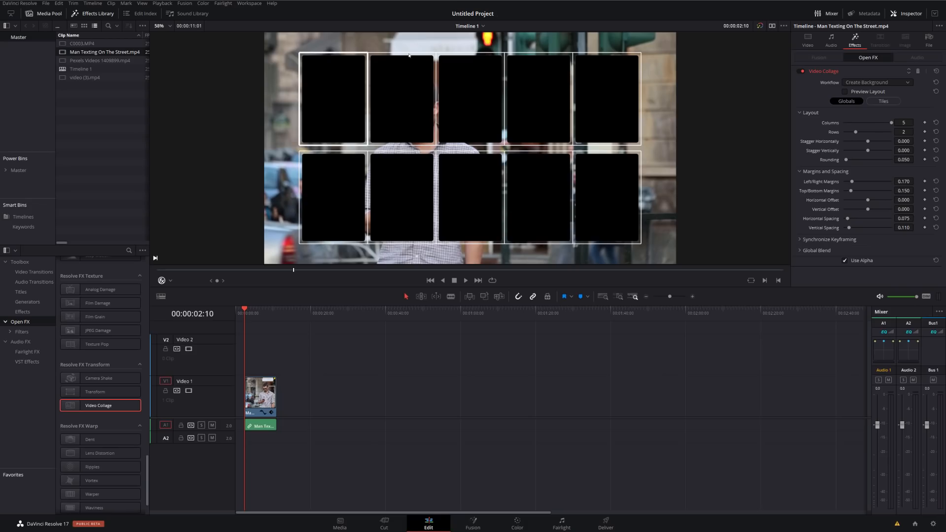
mouse_move(439, 61)
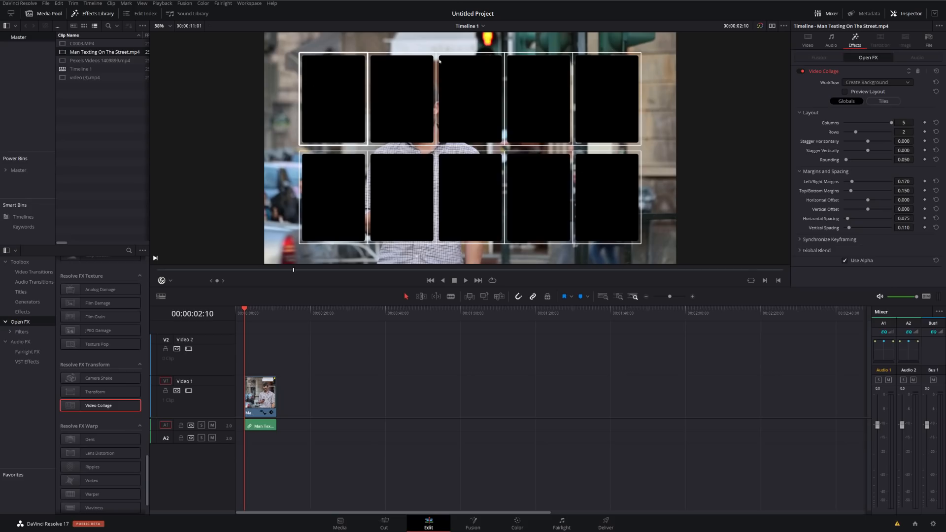
mouse_move(346, 190)
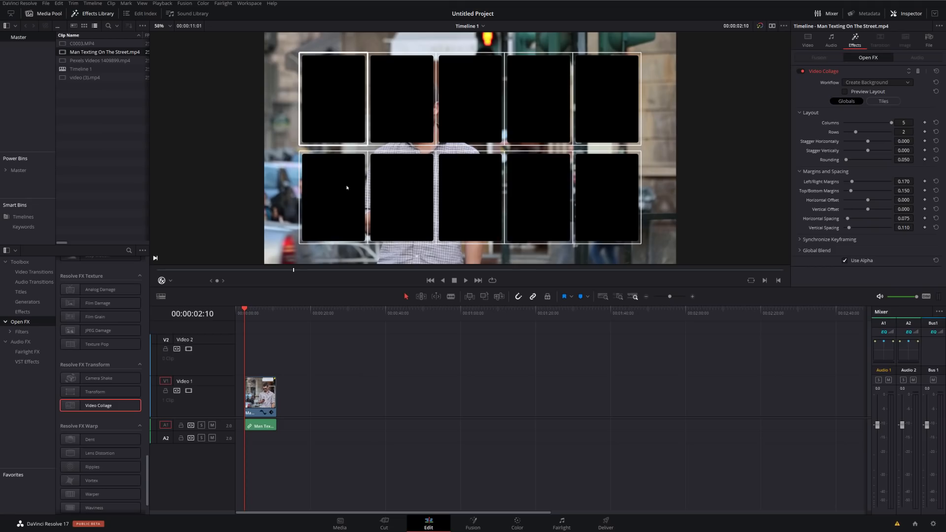
mouse_move(492, 118)
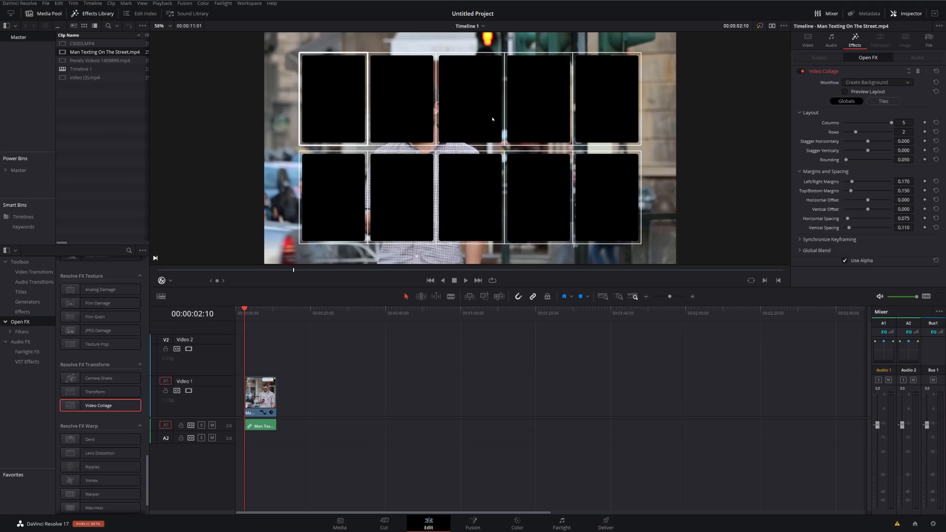
mouse_move(452, 148)
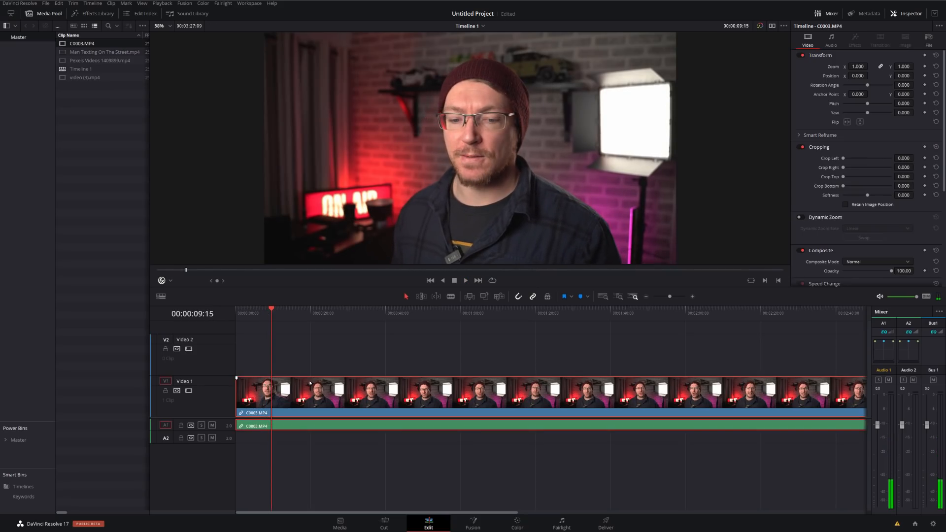
Play the interview clip in the Fusion viewer, then move to the Color page
left_click(473, 522)
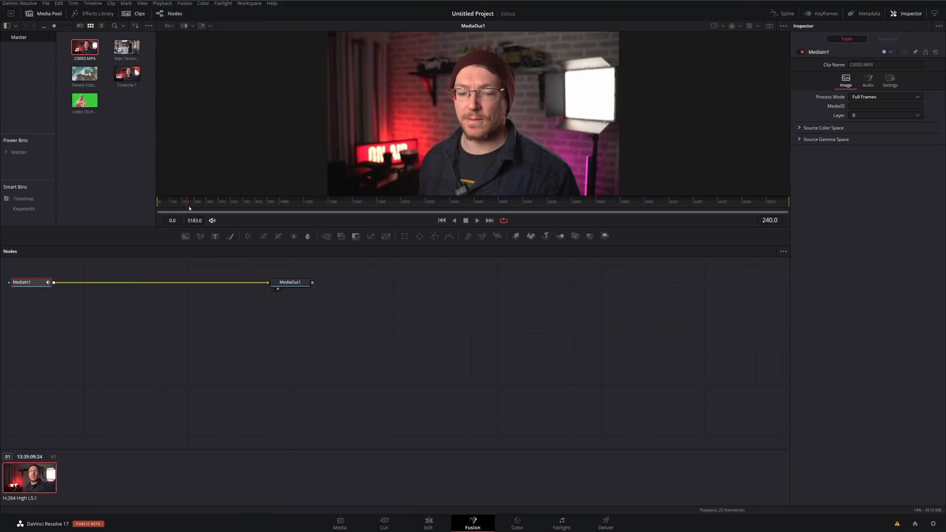
left_click(477, 221)
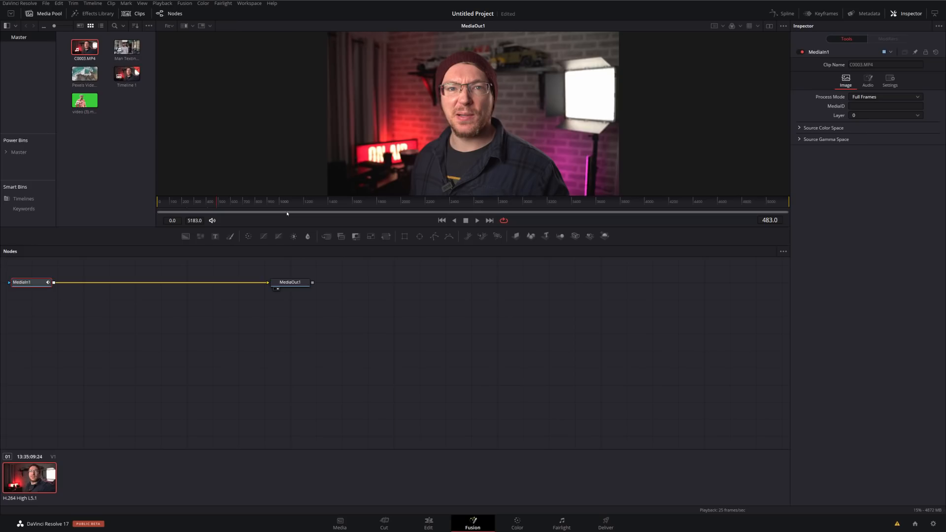
left_click(518, 524)
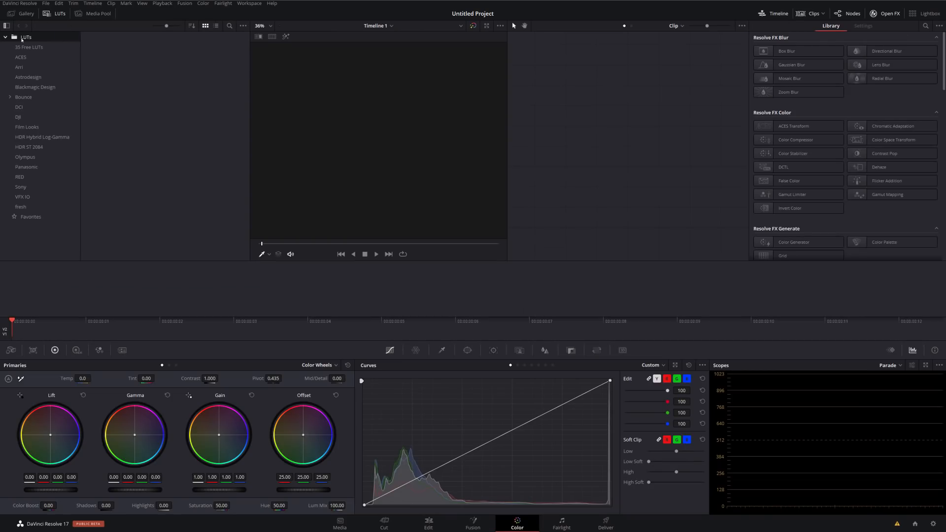
Show the LUTs folder contents and preview thumbnails in the Color page's LUT browser
right_click(27, 36)
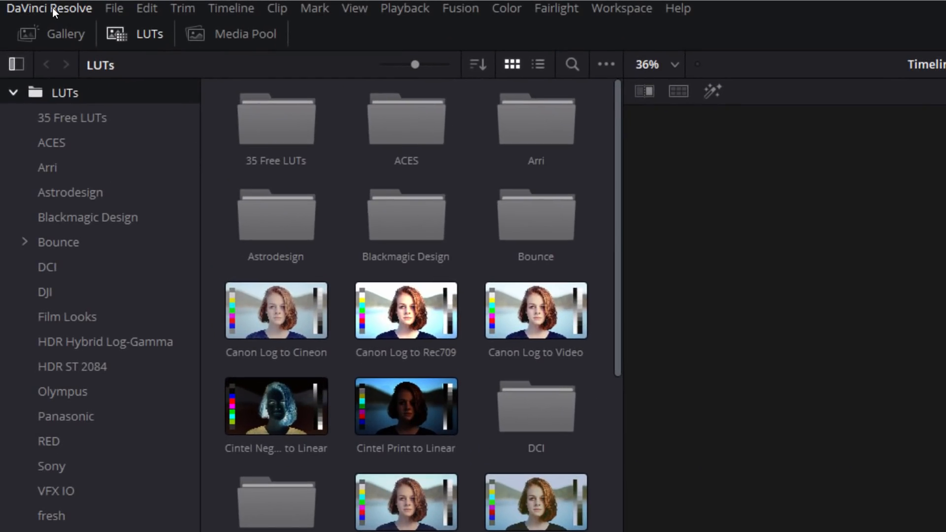
left_click(39, 8)
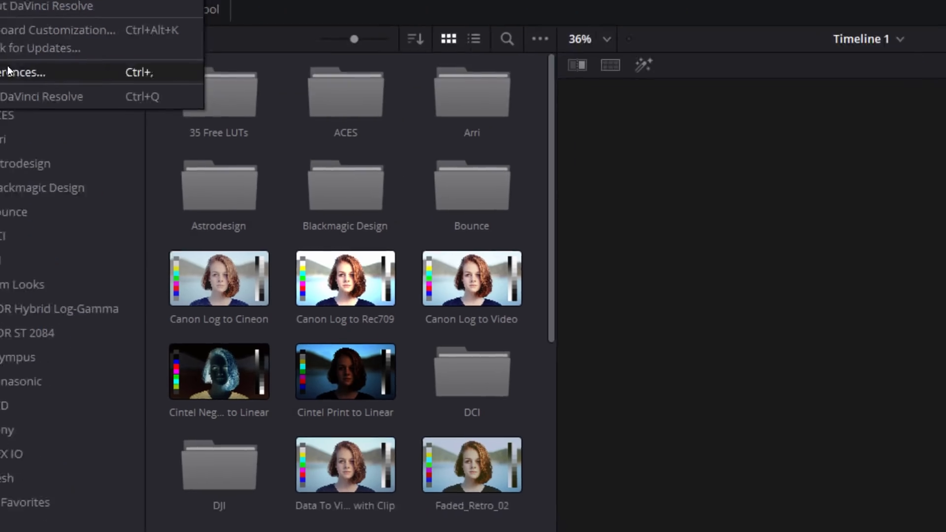
left_click(20, 70)
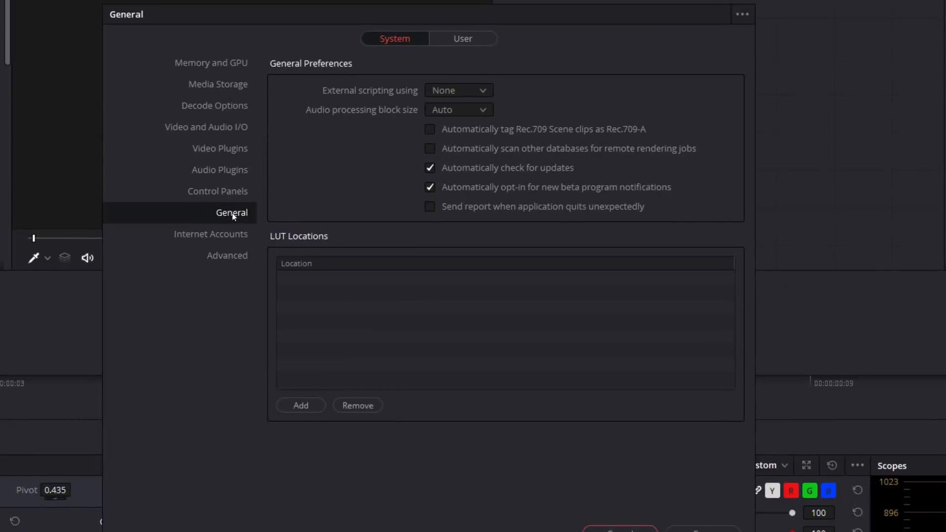
mouse_move(298, 253)
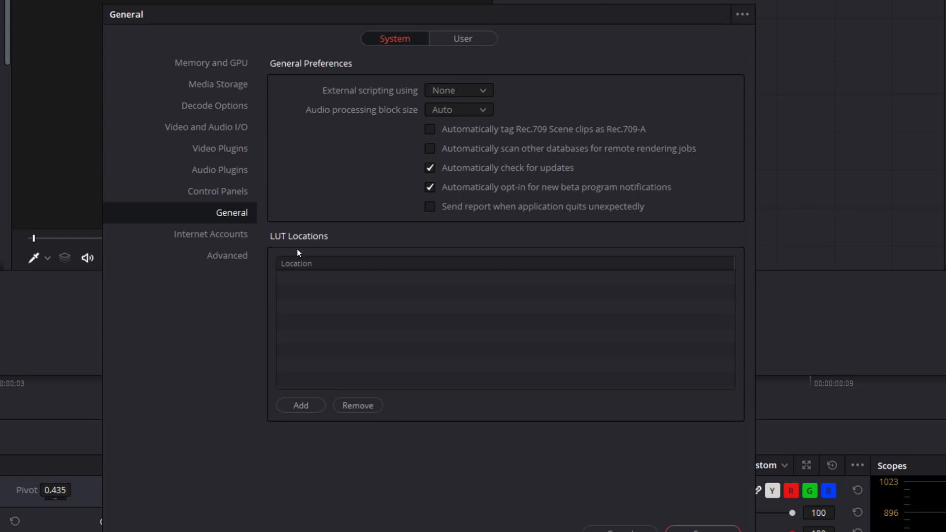
left_click(301, 405)
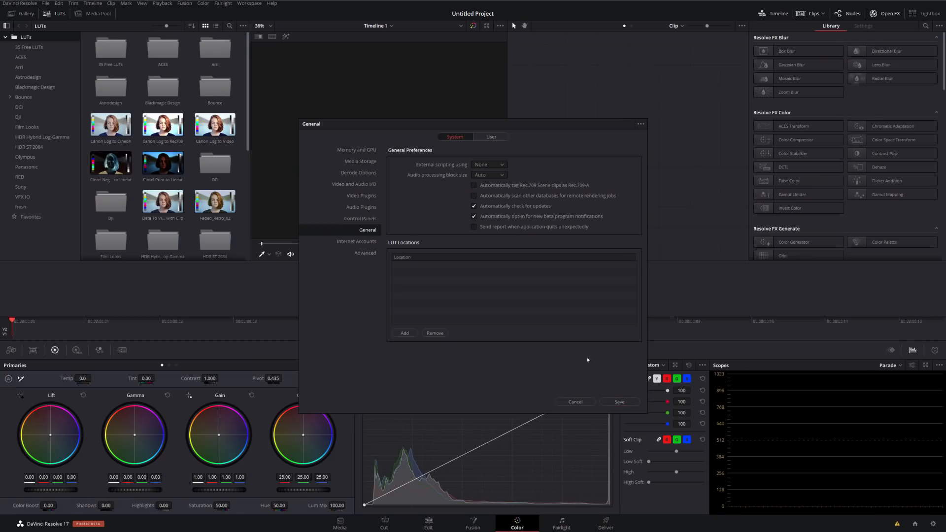
mouse_move(409, 279)
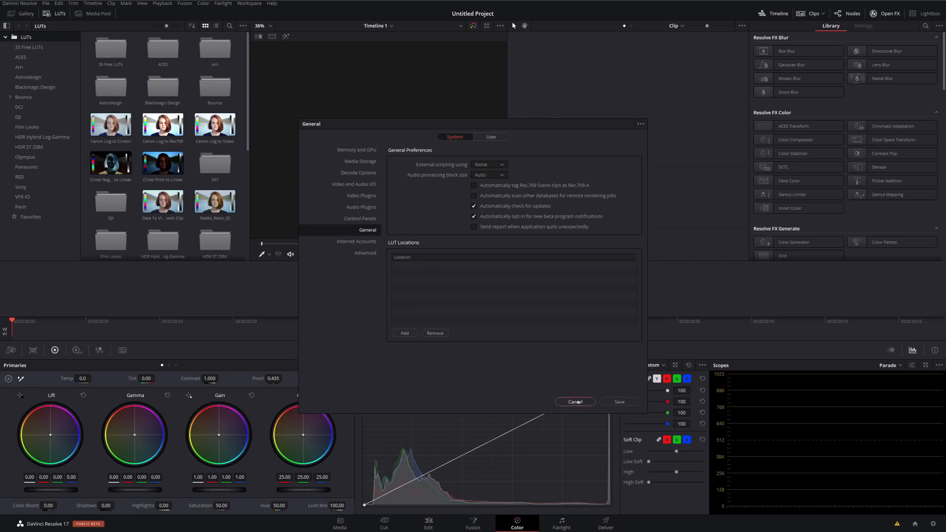
left_click(575, 401)
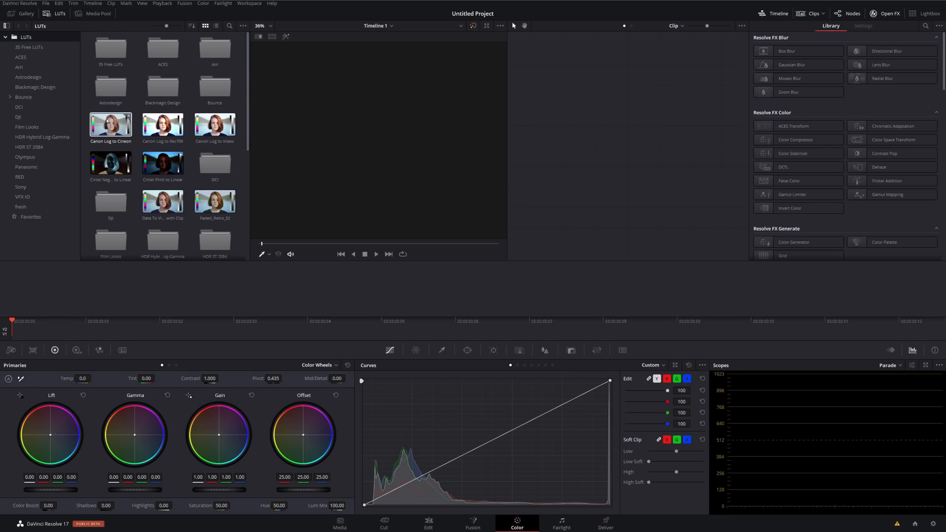